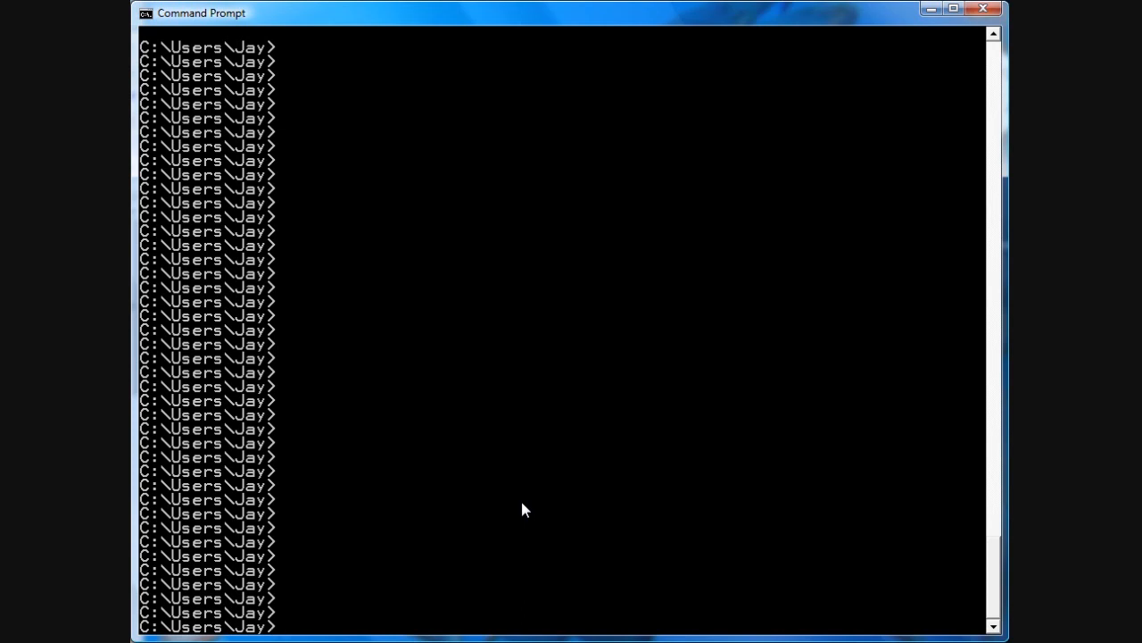
Launch sqlite3 on the fk.db database from the command prompt.
type("s")
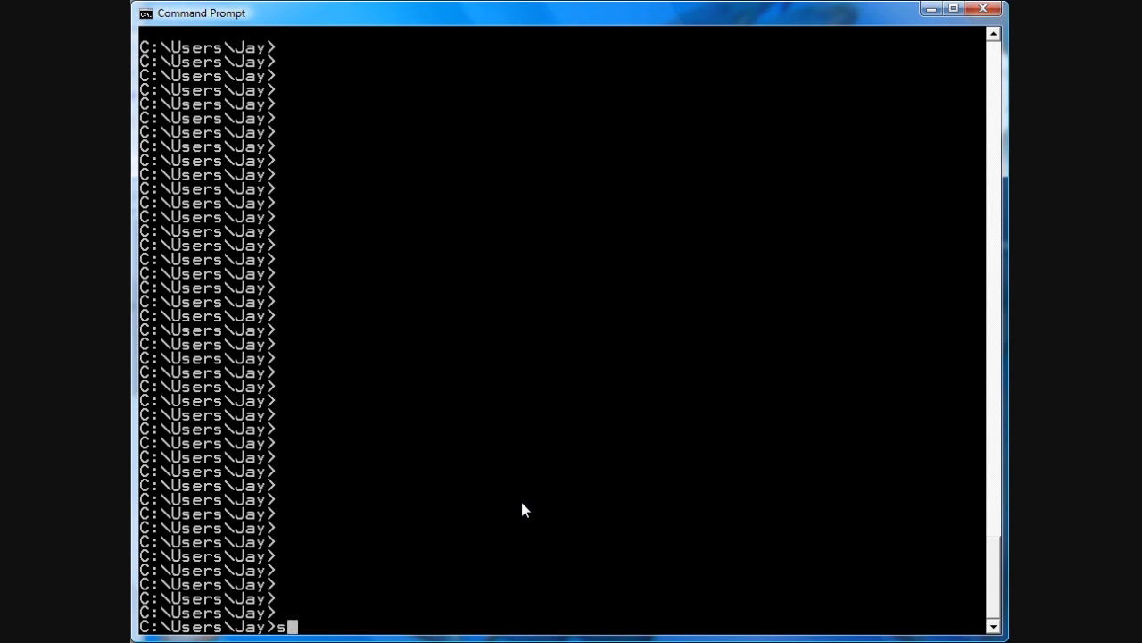
type("qlite3")
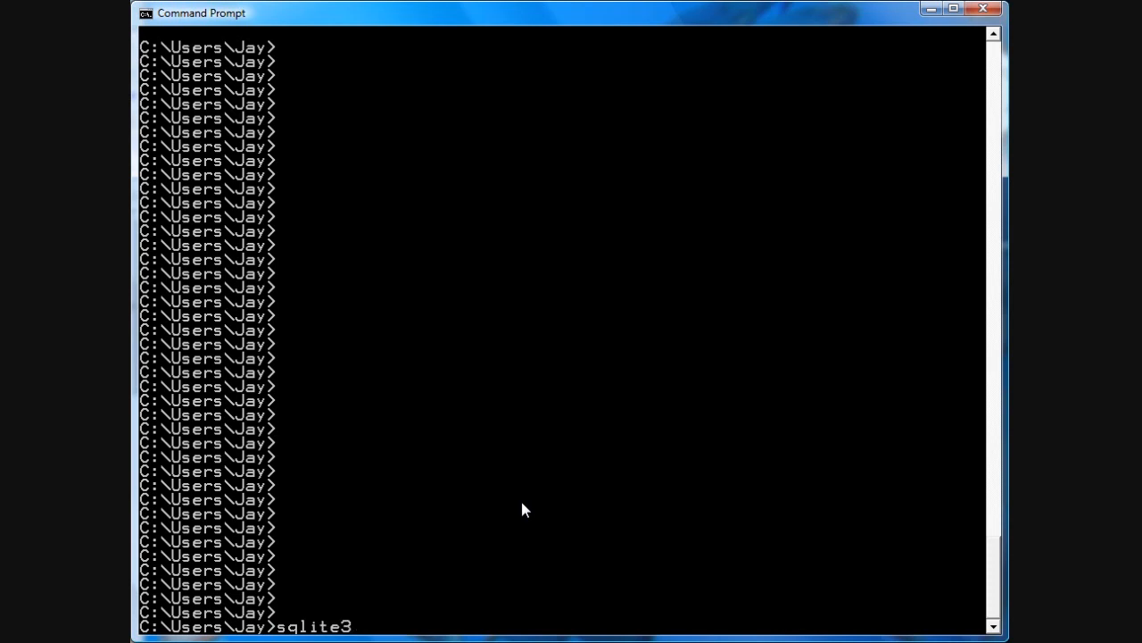
type("fk.db")
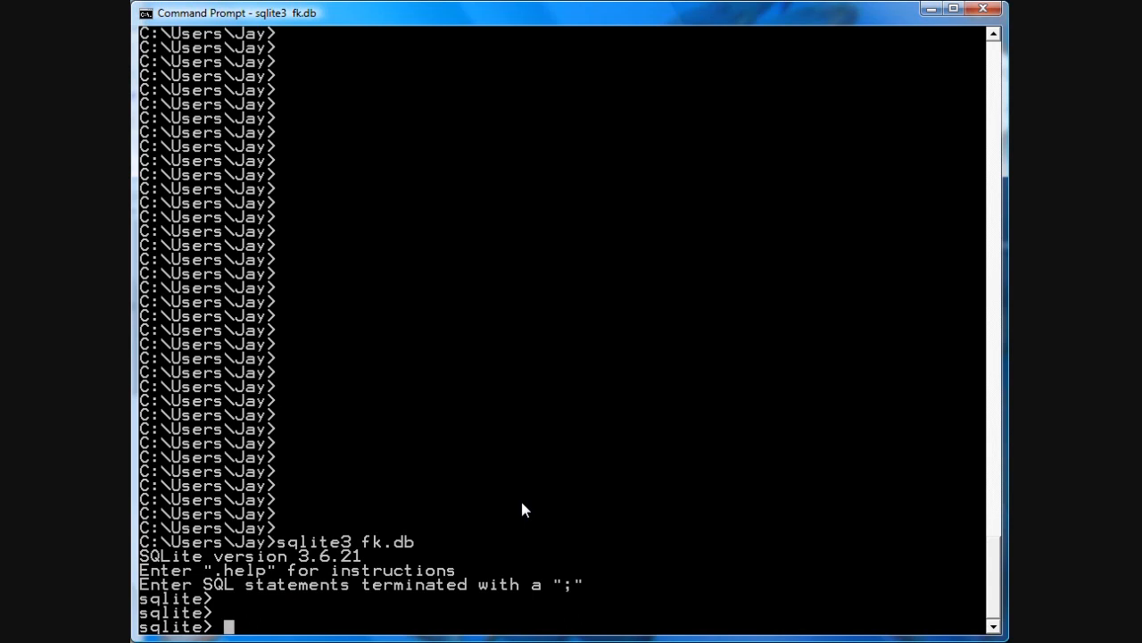
Switch on foreign-key enforcement with pragma foreign_keys=ON;.
type("pragma")
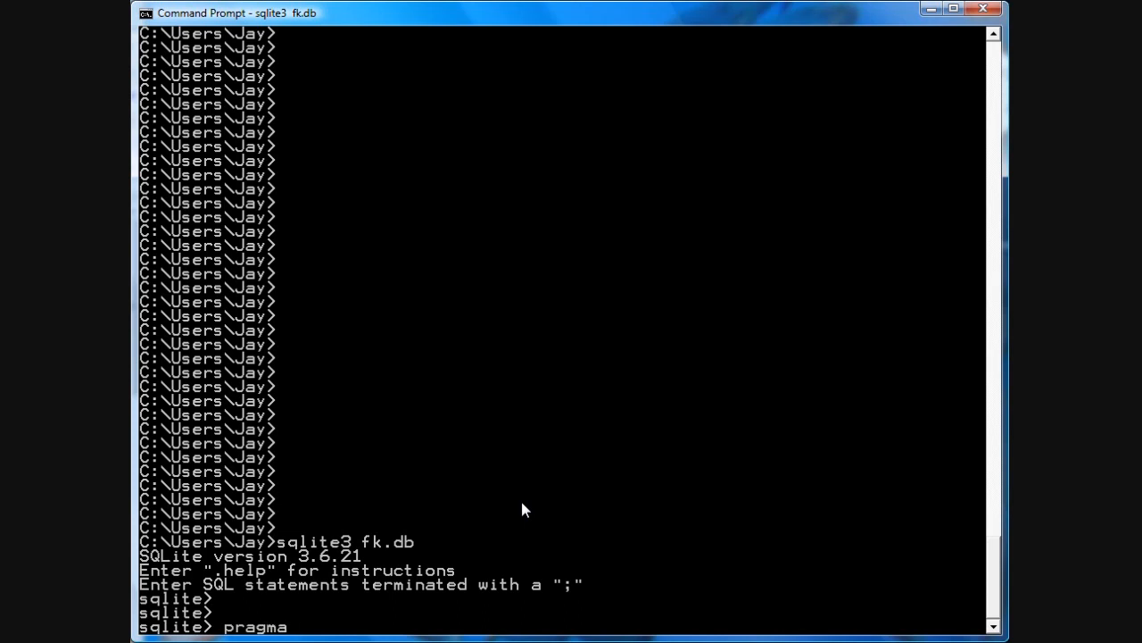
type("forei")
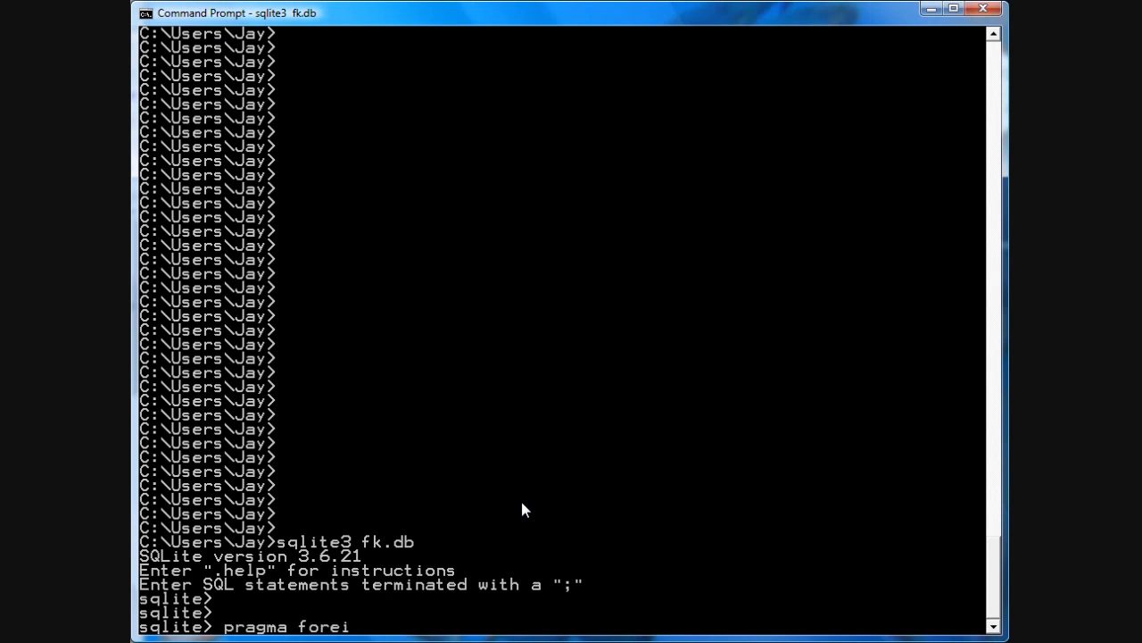
type("gn_keys=")
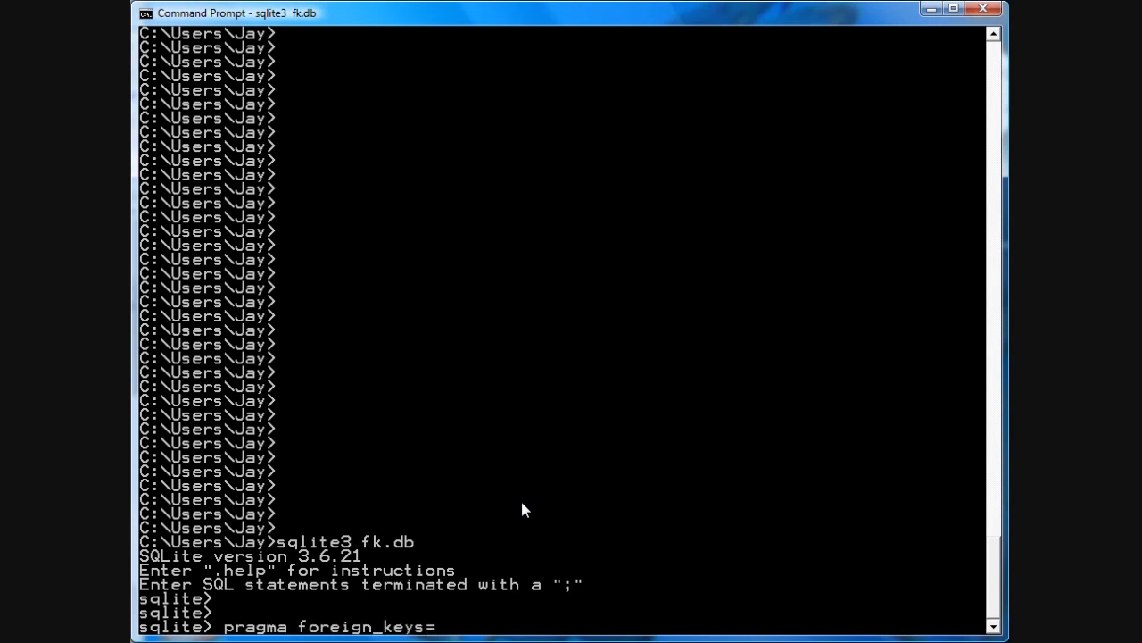
type("ON;")
type("create table colours(name st")
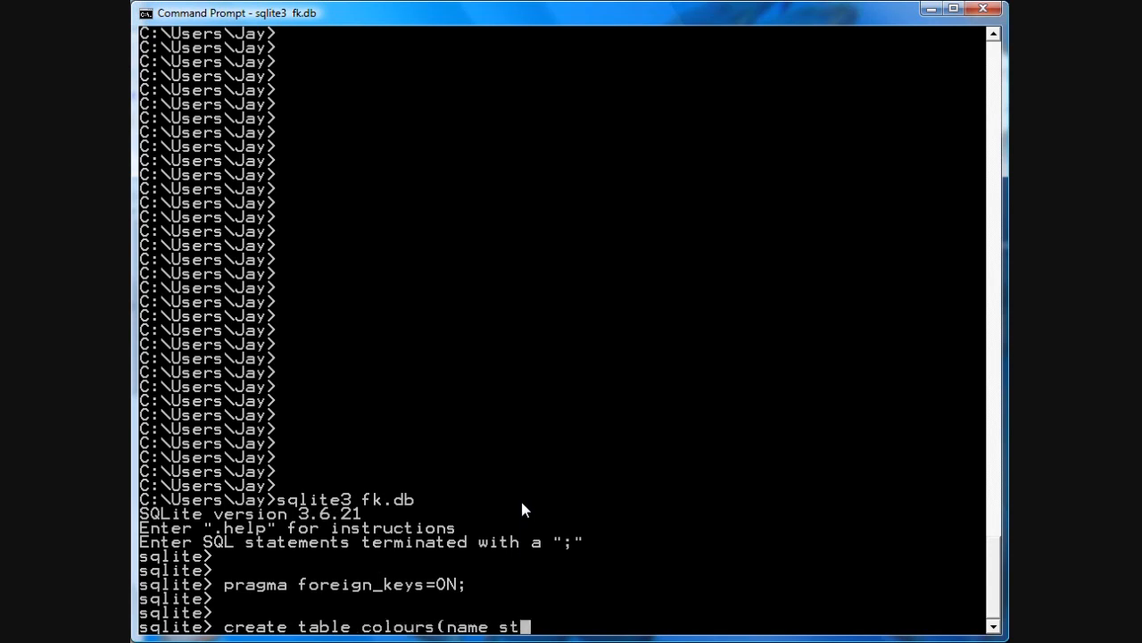
Create colours(name string unique), insert red, green and blue, and list all three rows.
type("ring un")
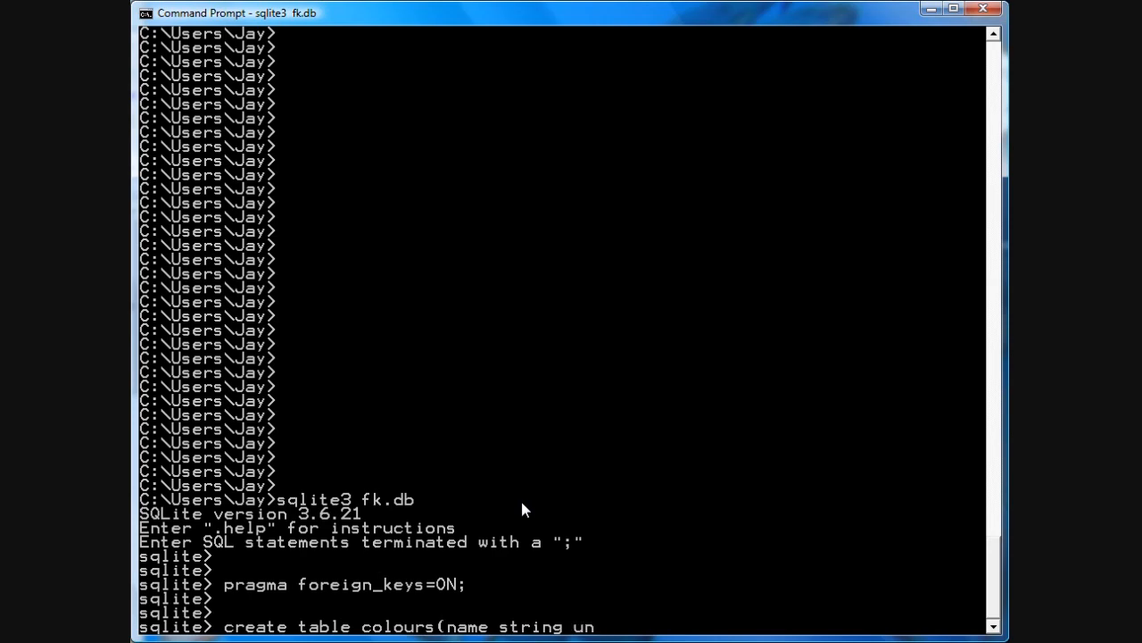
type("ique);")
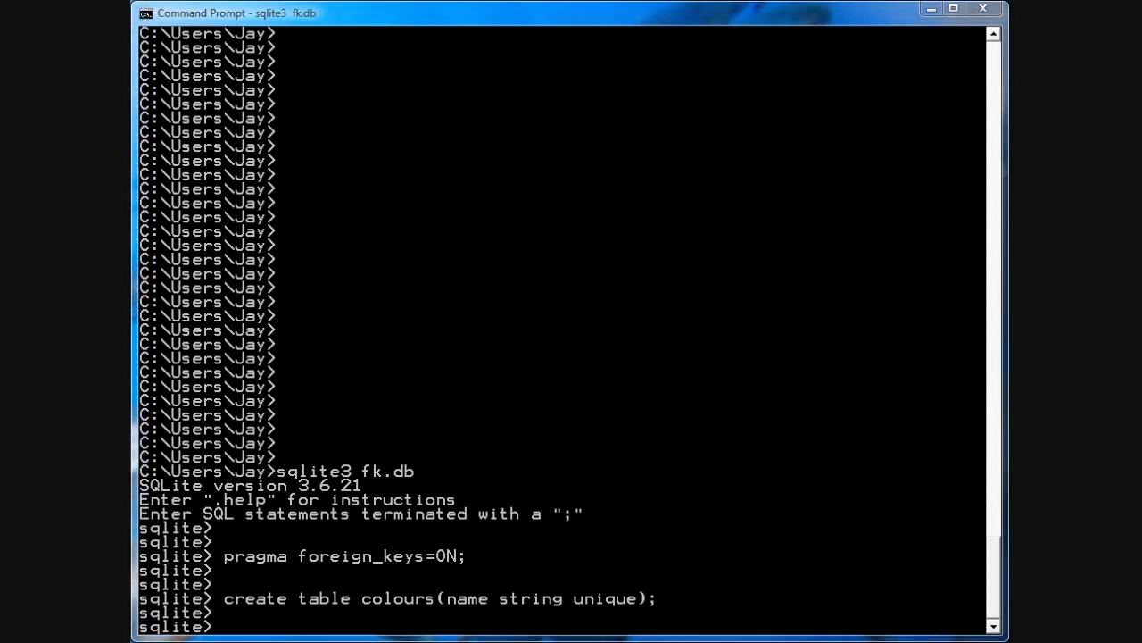
left_click(132, 12)
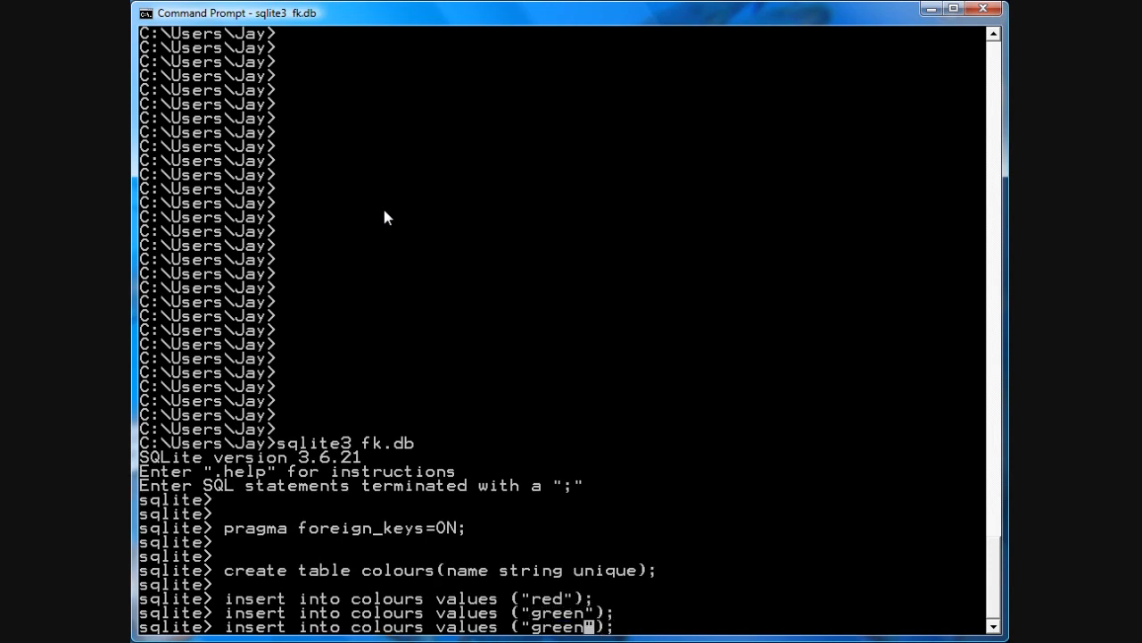
type("blue")
type("select * from")
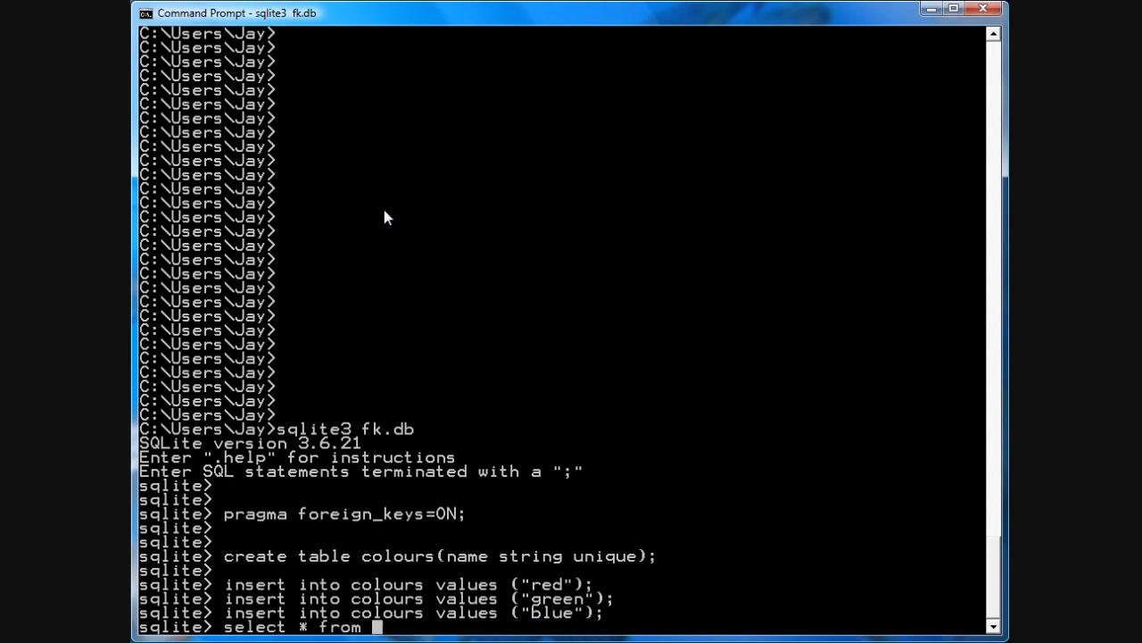
type("c")
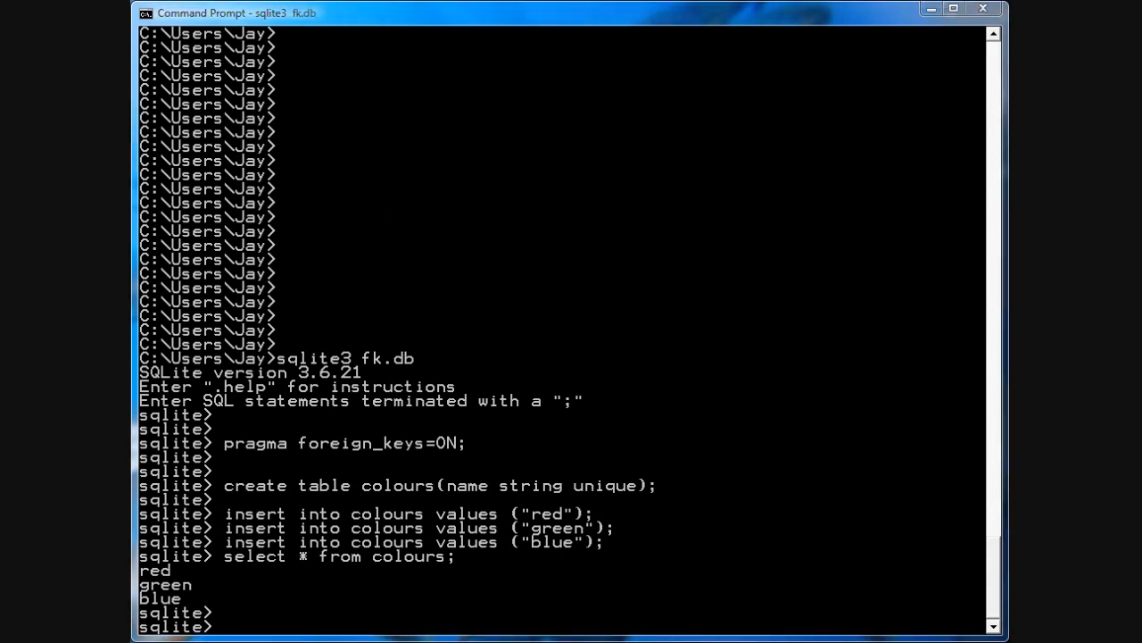
mouse_move(321, 574)
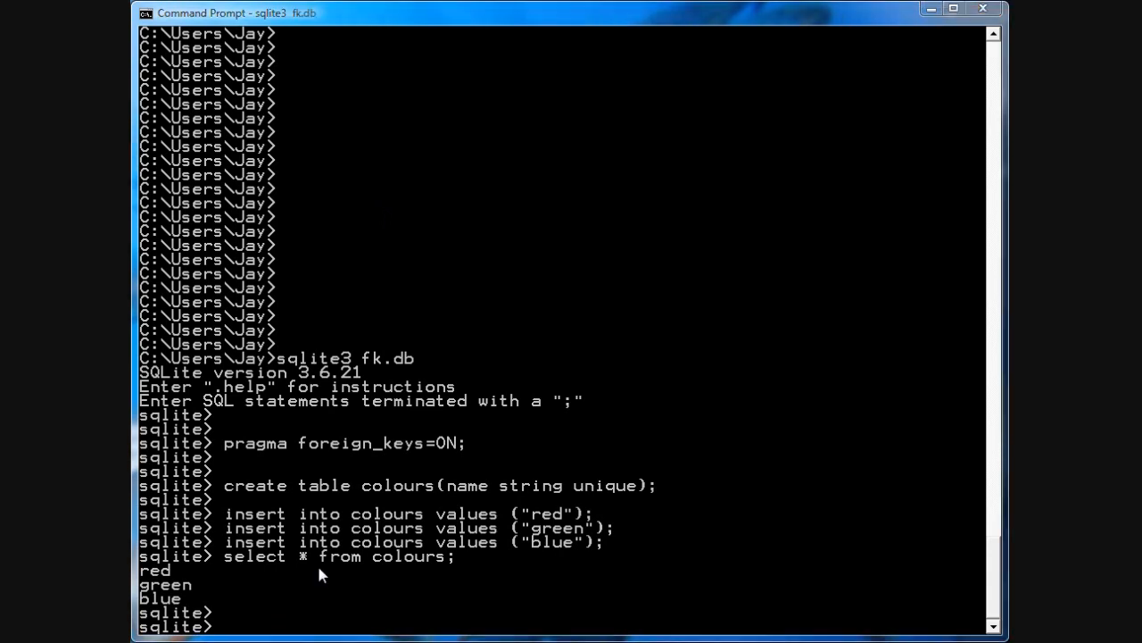
mouse_move(304, 303)
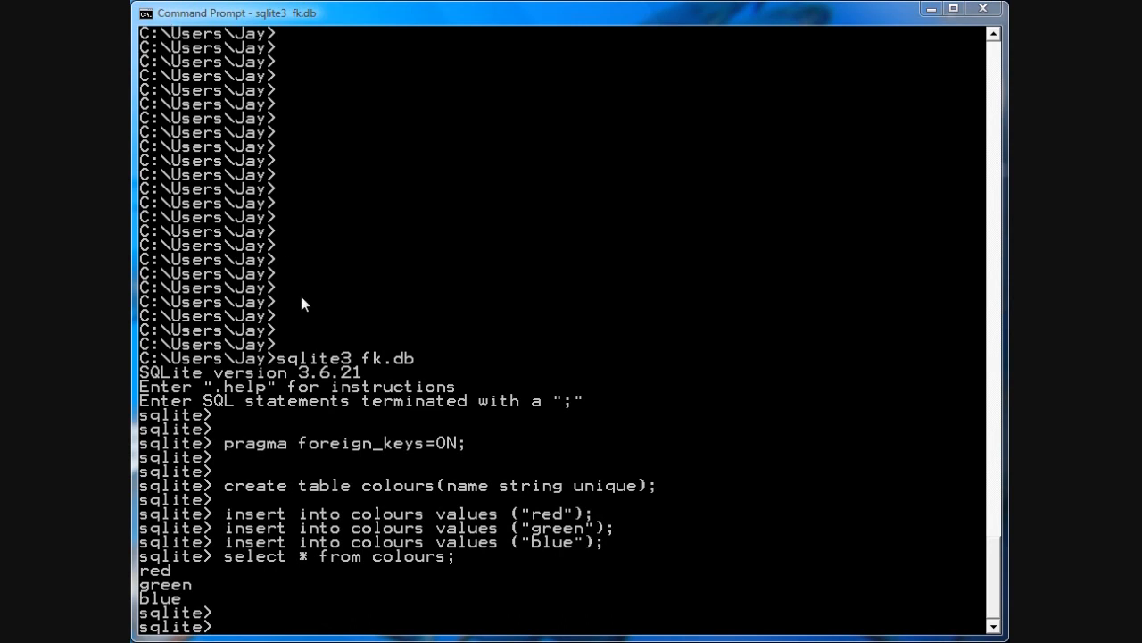
Create cars(model, year, colour) and insert VW Bug 2001 blue.
type("create table cars (model string, year integer, colour string);")
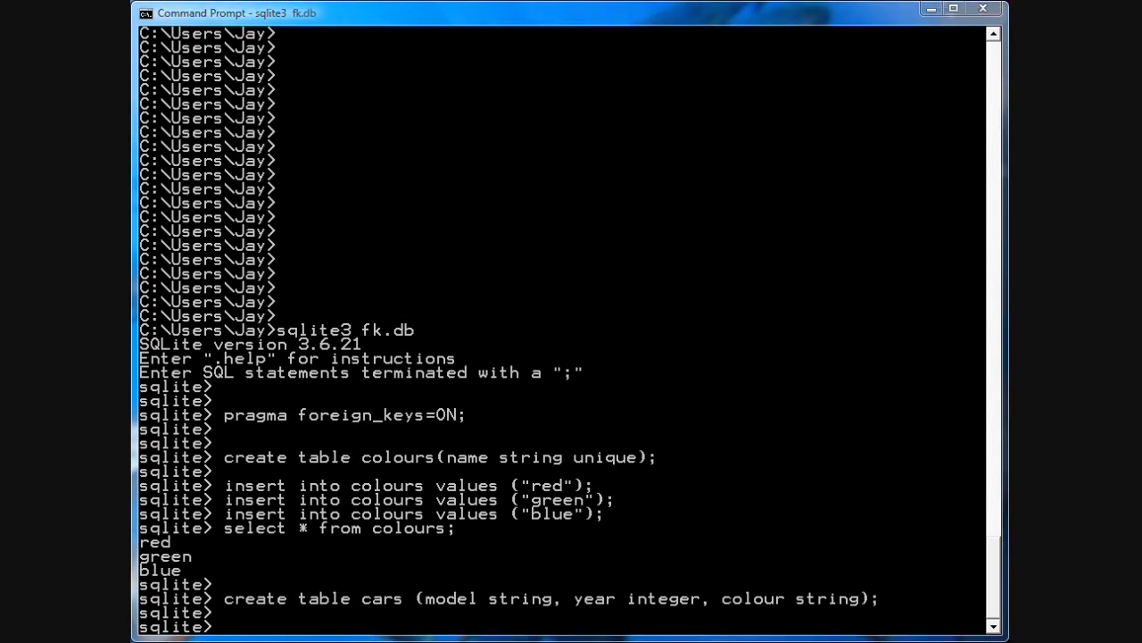
type("insert into cars values (\"VW Bug\", 2001, \"blue\");")
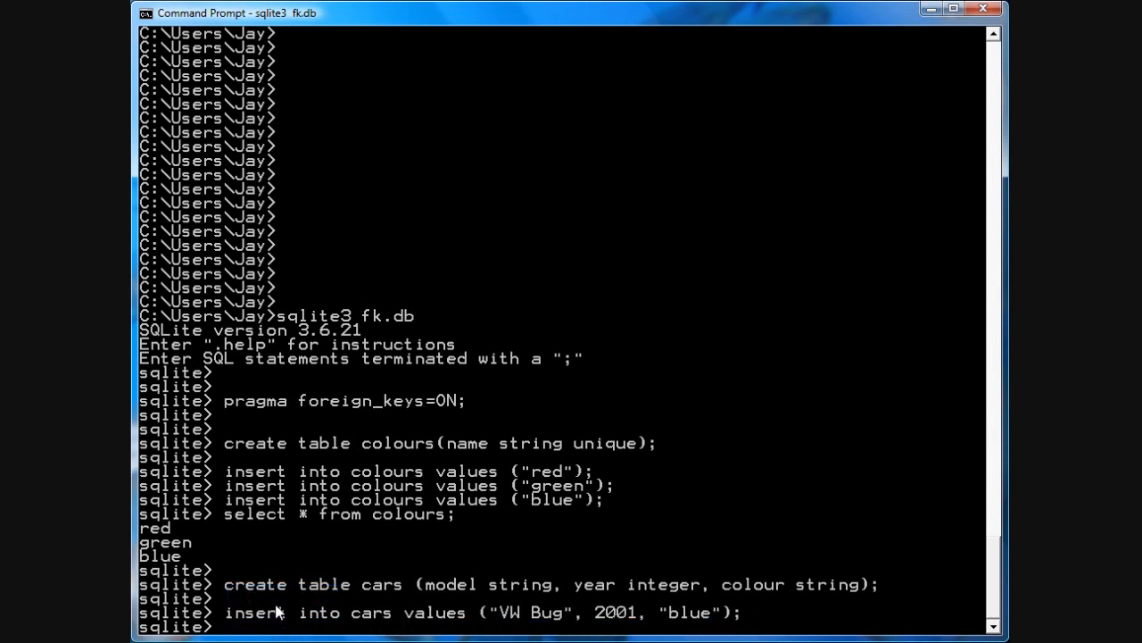
Reuse the insert for Toyota Sienna 2001 red, then list both cars.
key("enter")
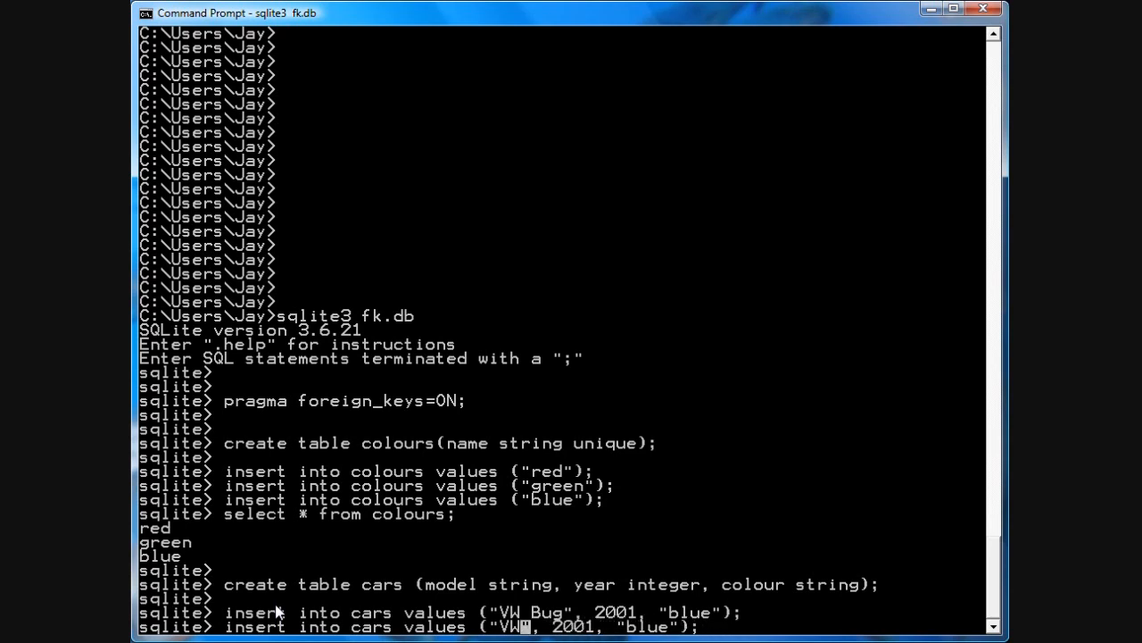
type("Toyota")
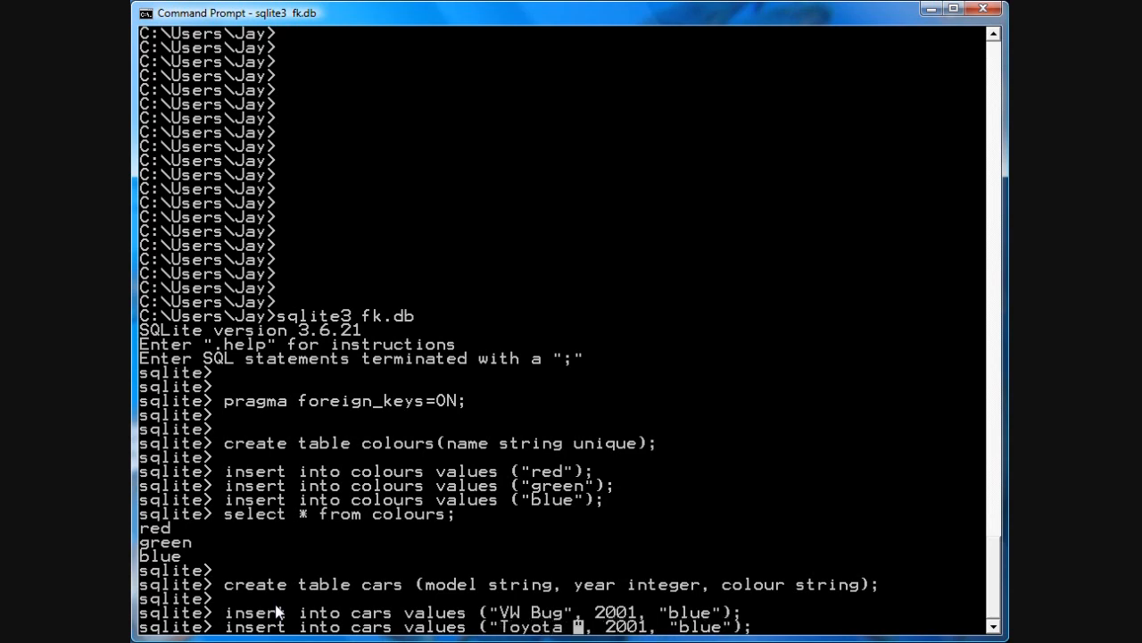
type("Sienna")
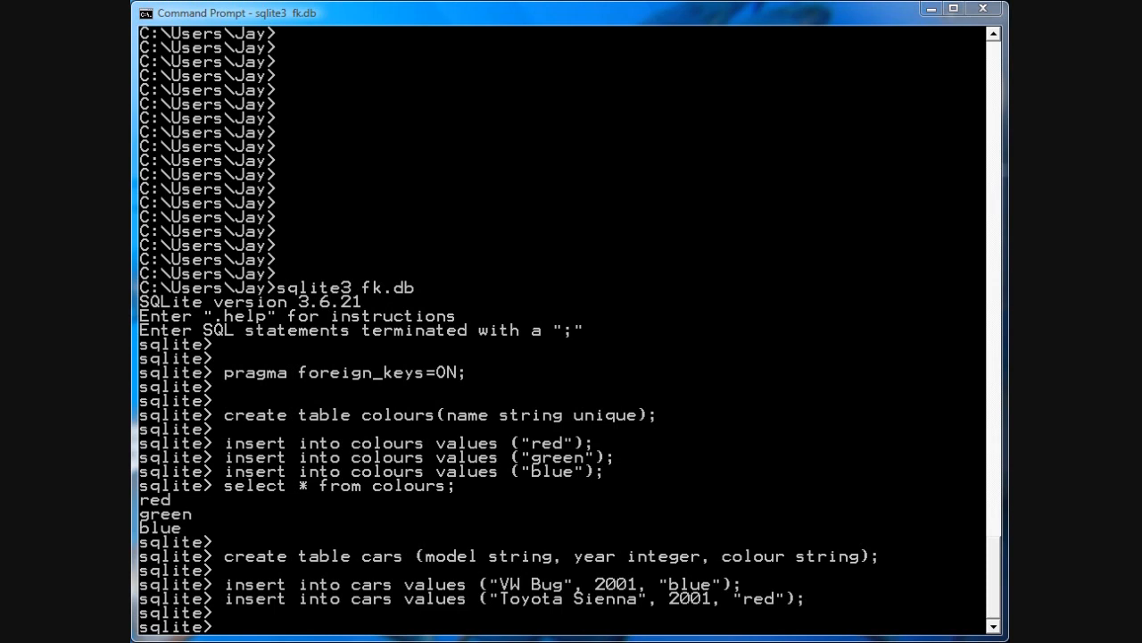
mouse_move(475, 527)
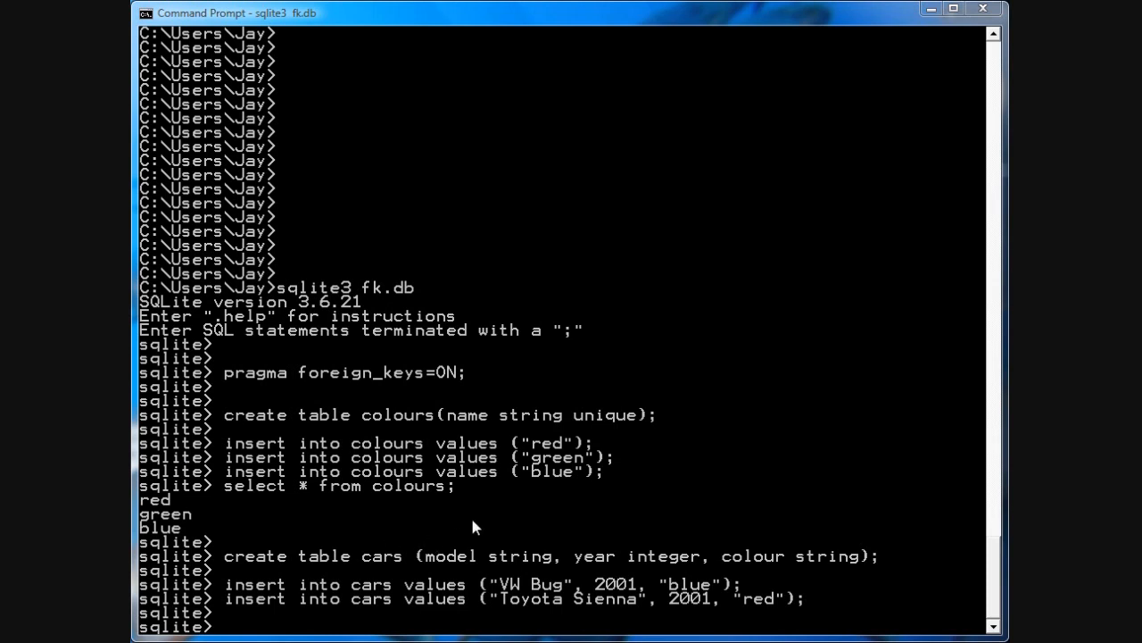
mouse_move(472, 502)
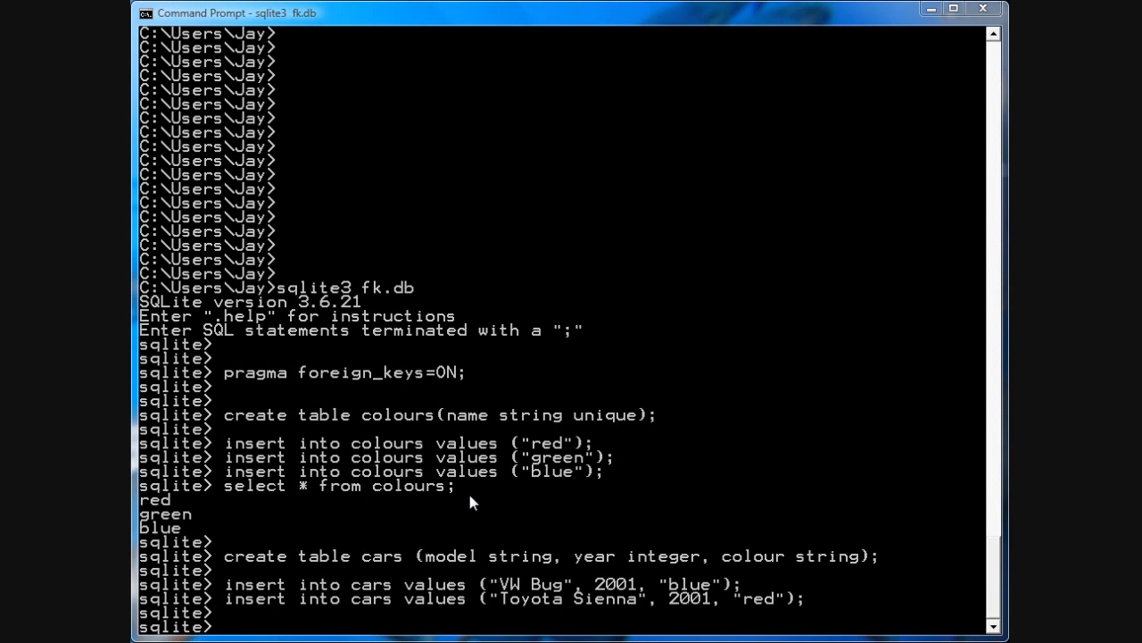
type("sellect * from cars;")
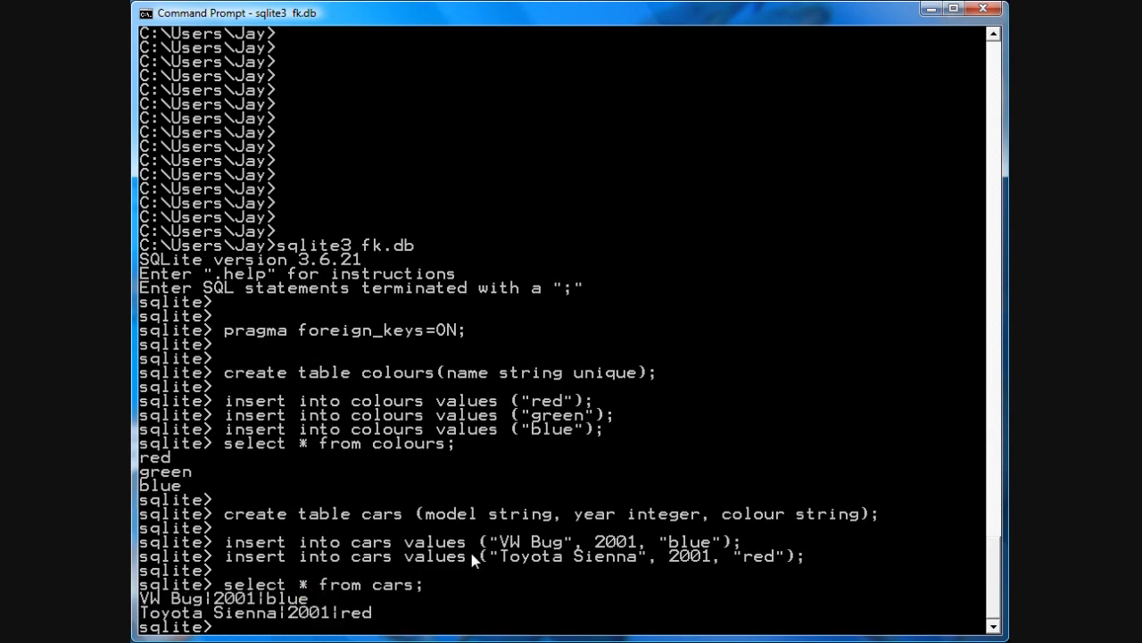
mouse_move(575, 560)
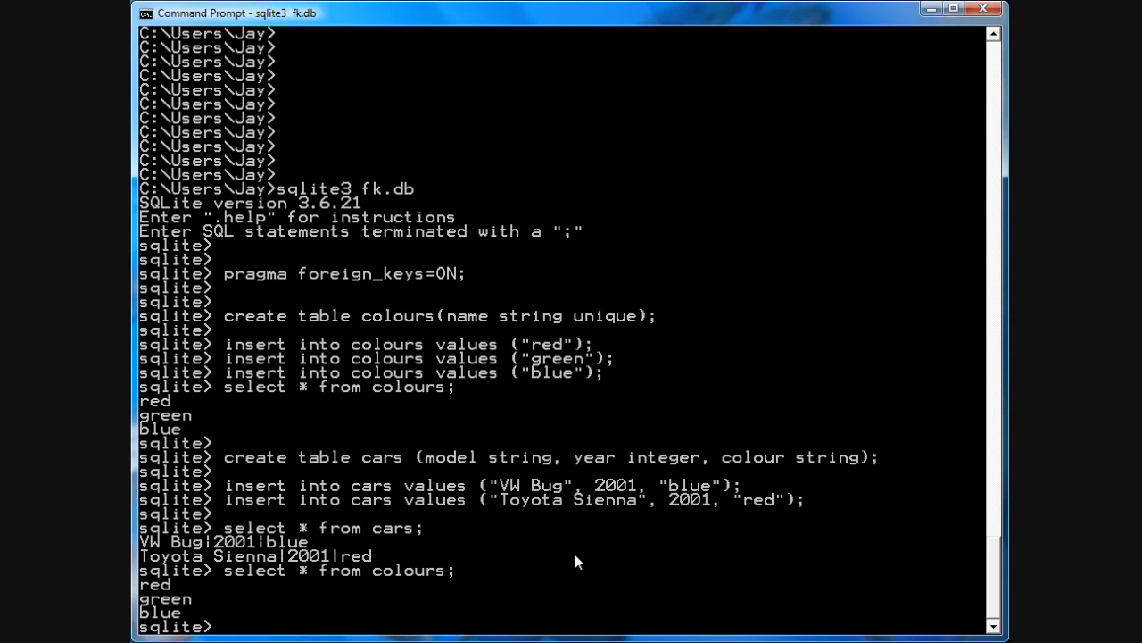
Count colours rows named red (1) and black (0) with select count(*) queries.
type("select coun")
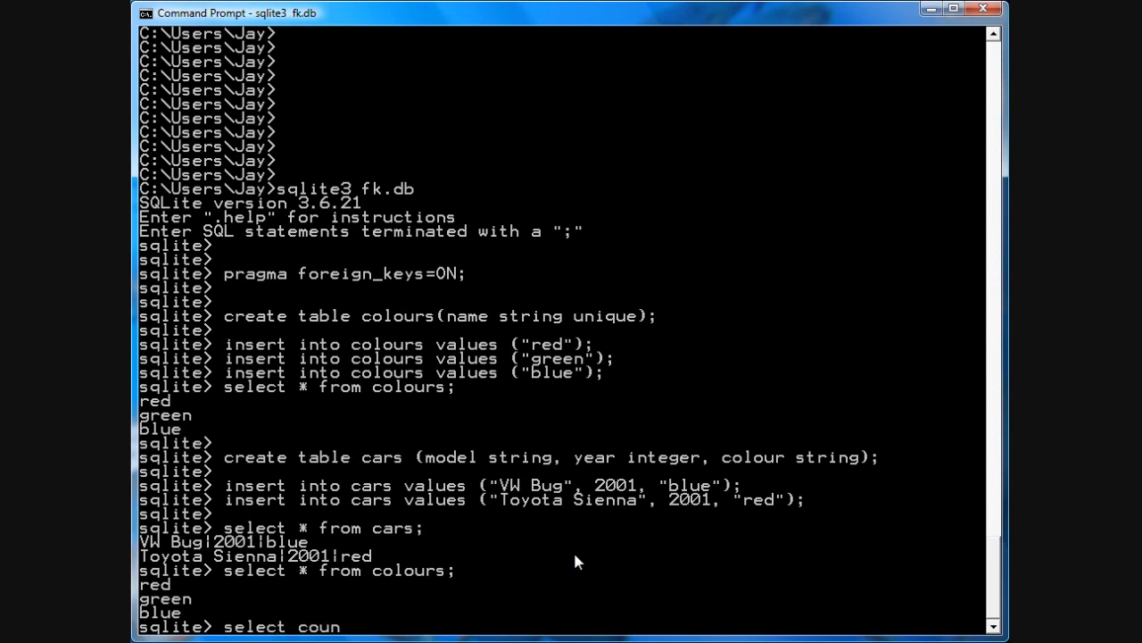
type("t(*) from colours where")
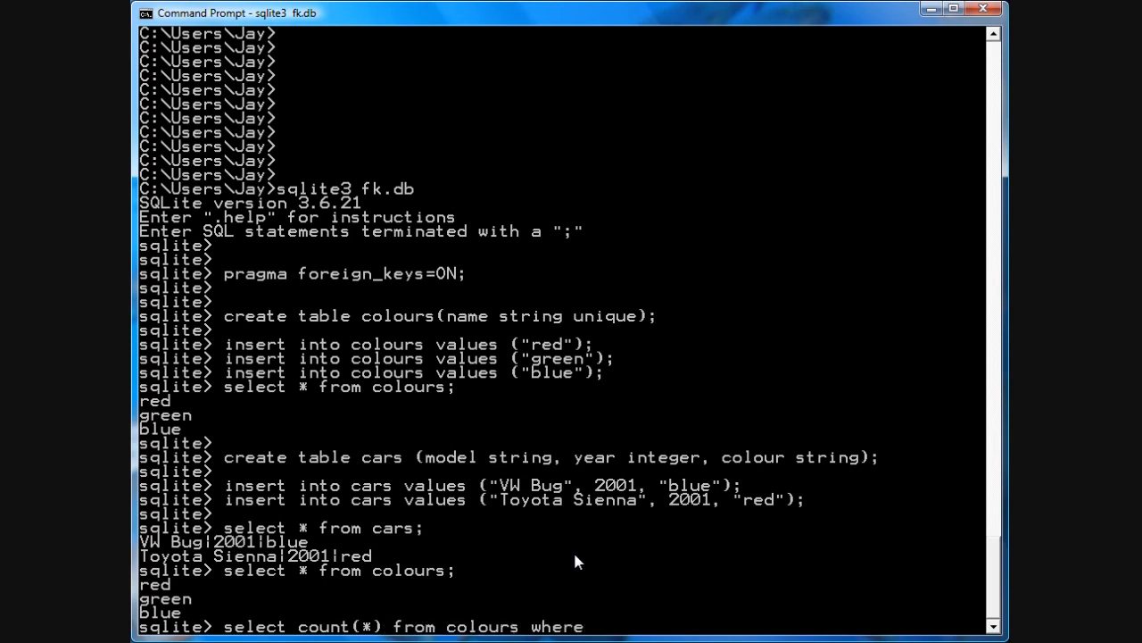
type("name=\"red\";")
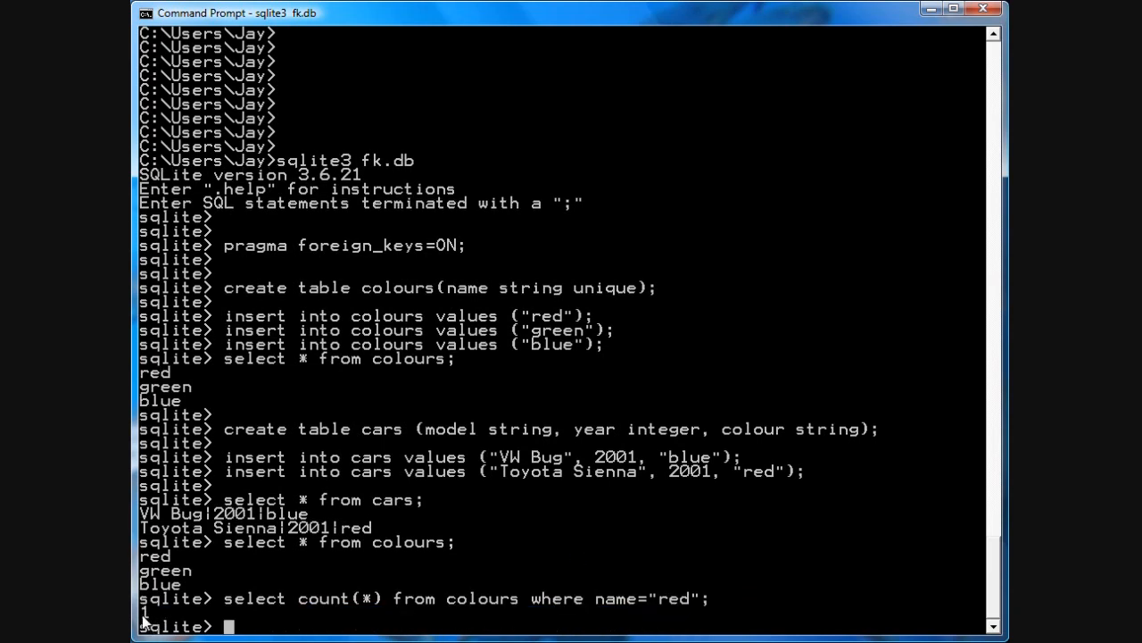
key("enter")
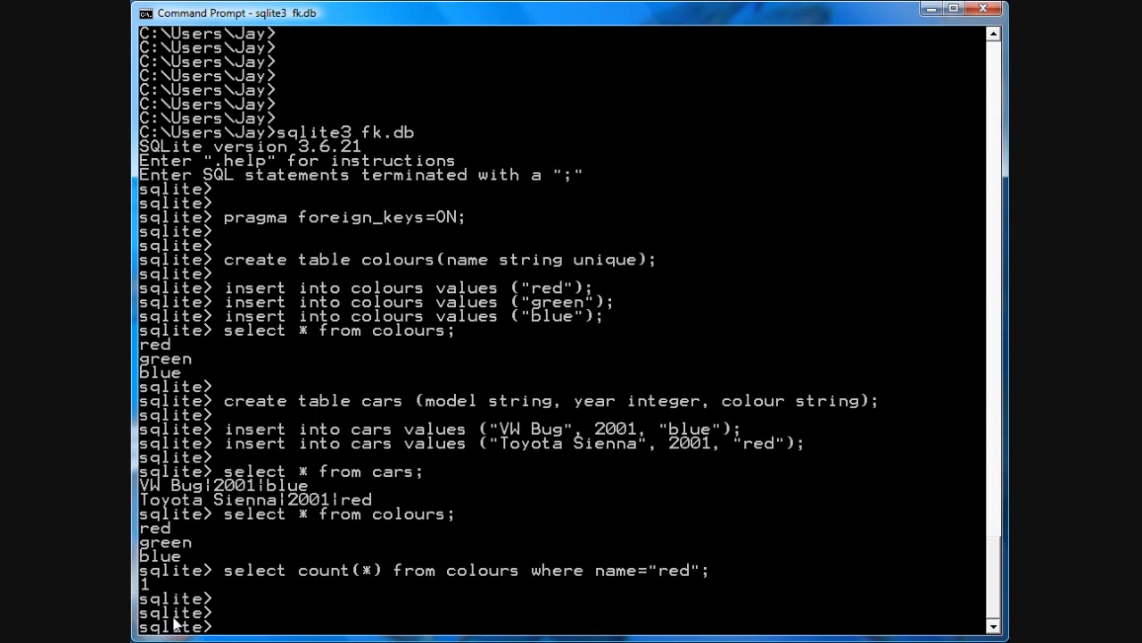
type("select count(*) from colours where name=\"r\\\";")
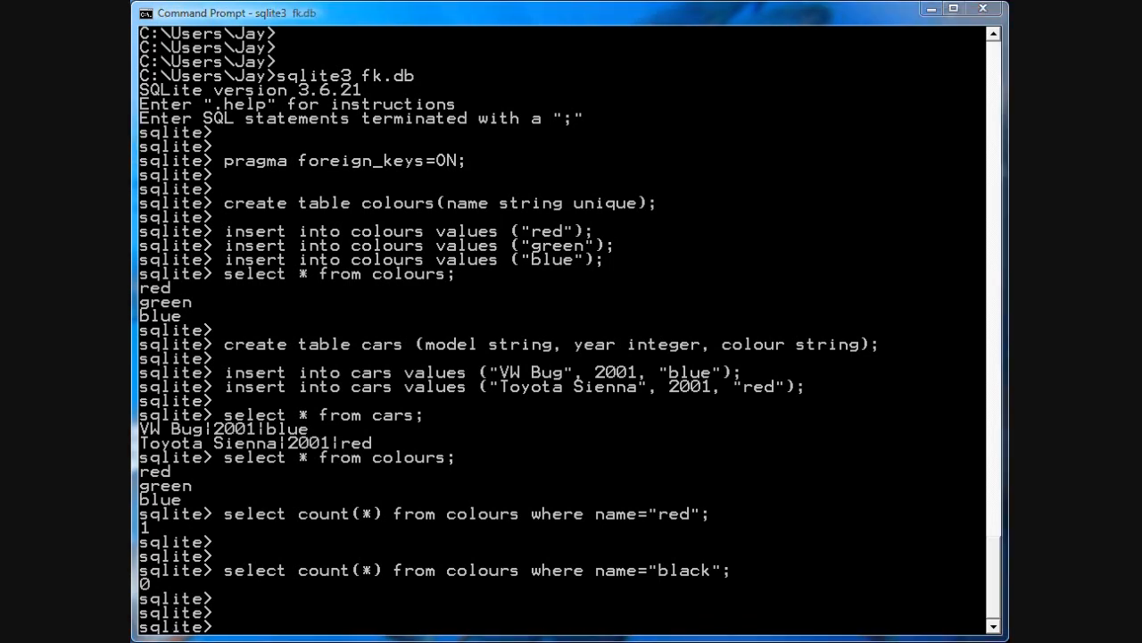
mouse_move(264, 489)
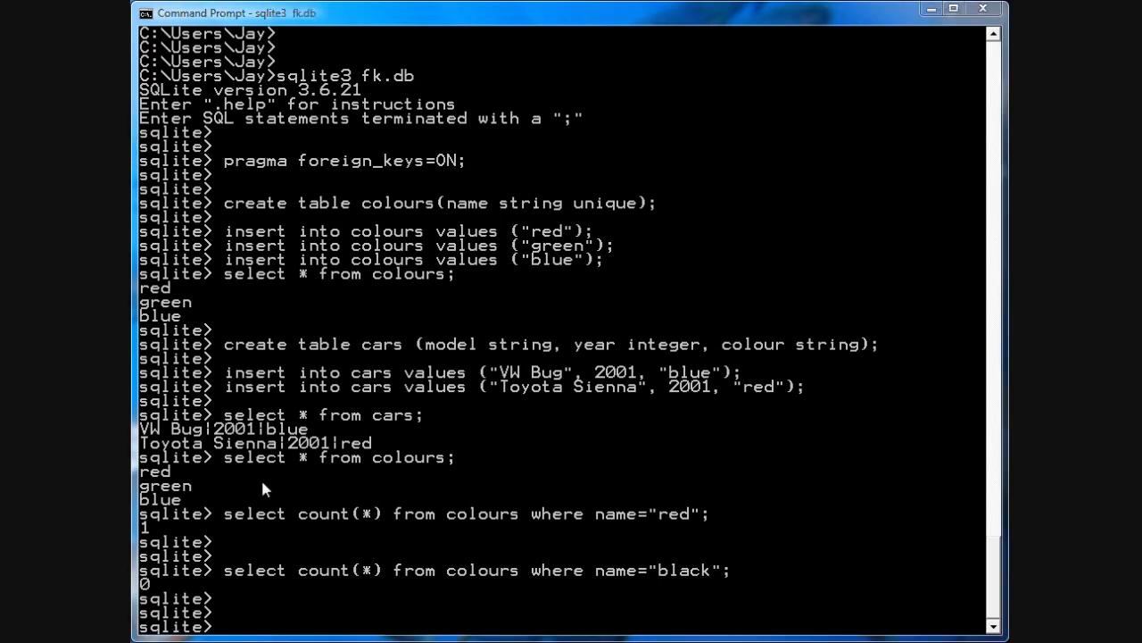
Insert Toyota Supra 1987 red into cars without error.
type("insert into cars values(\"Toyota Supra\", 1987, \"red\");")
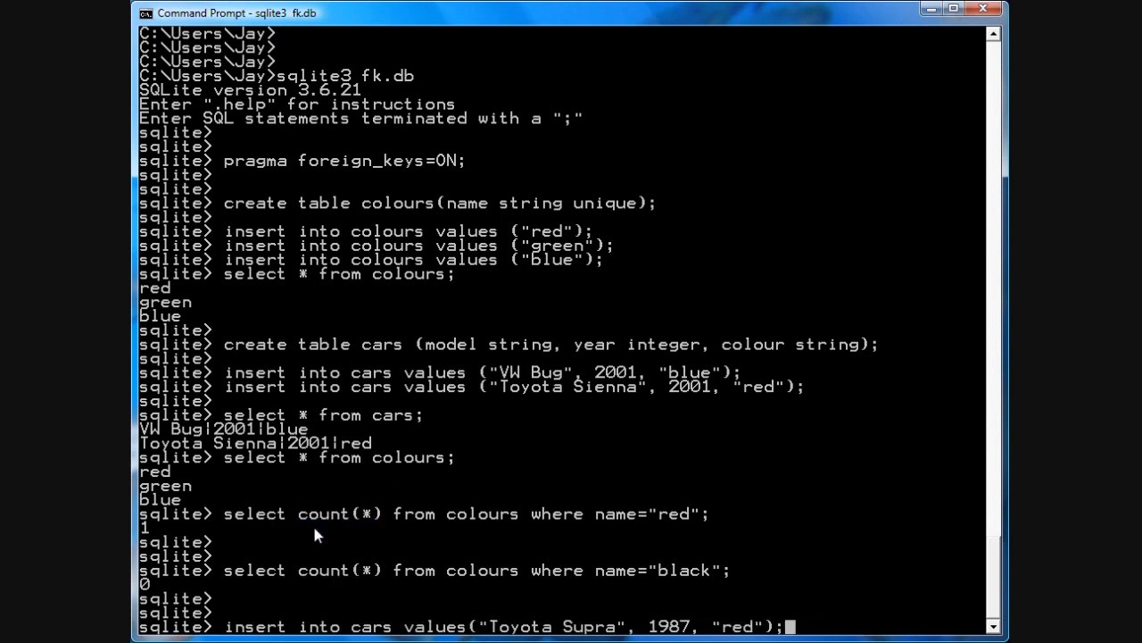
mouse_move(569, 454)
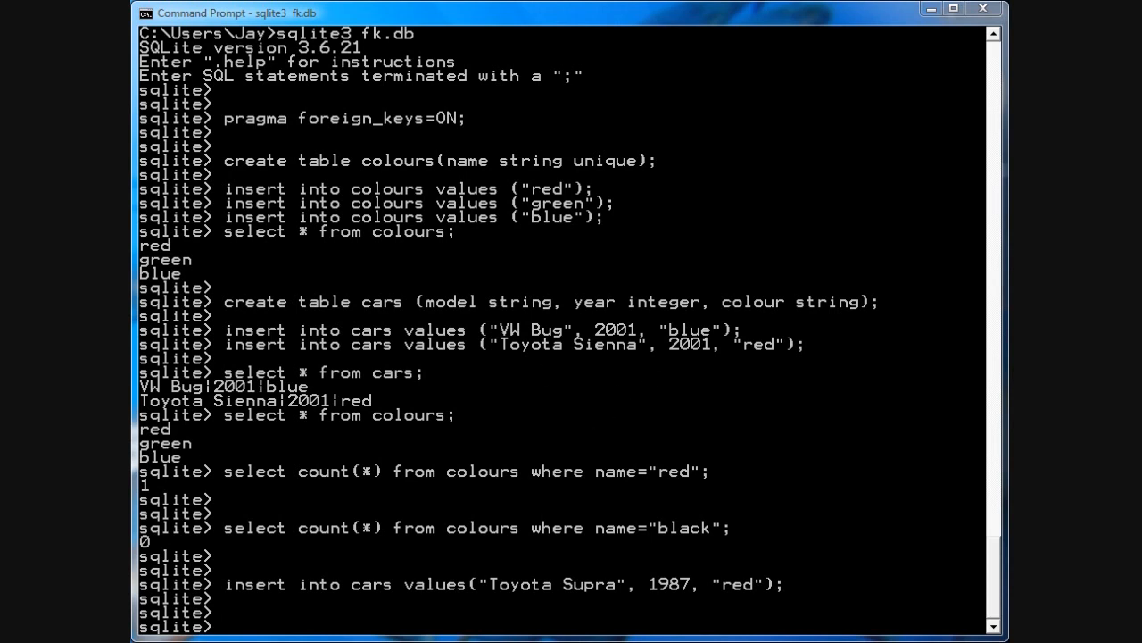
mouse_move(624, 434)
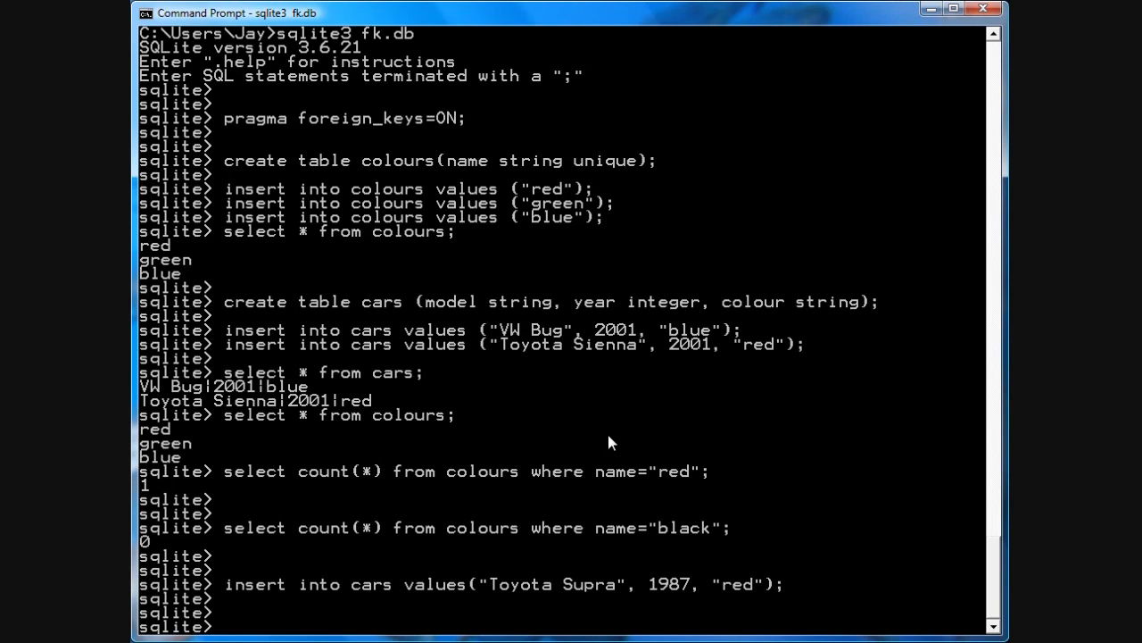
Create newcars with colour string references colours(name).
type("c")
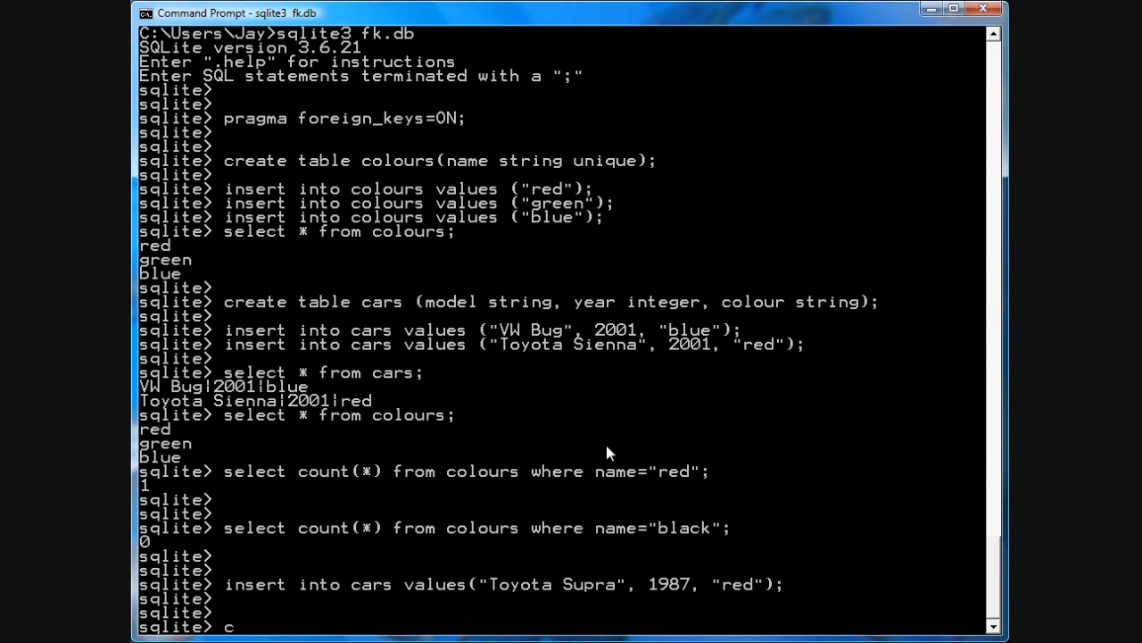
type("reate table")
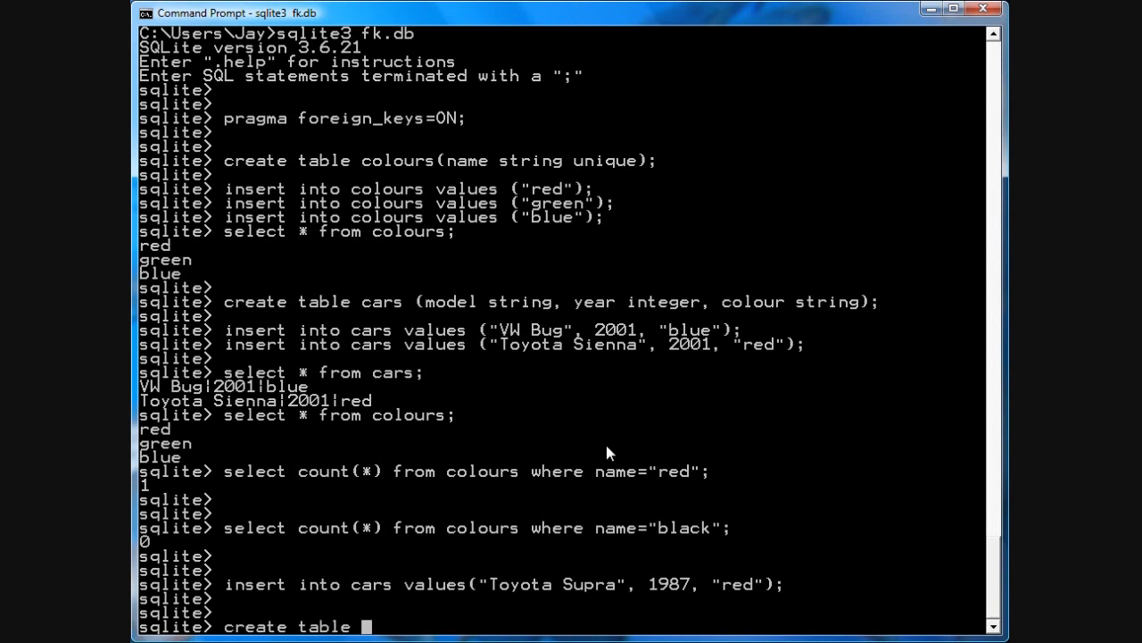
type("newcars (m")
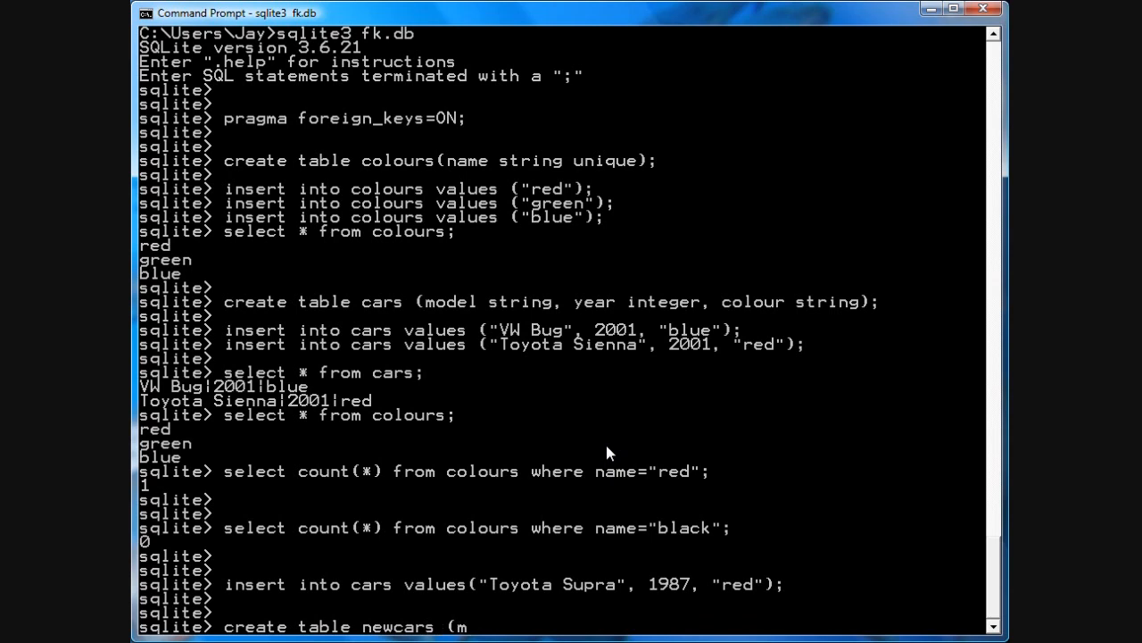
type("odel string, year,")
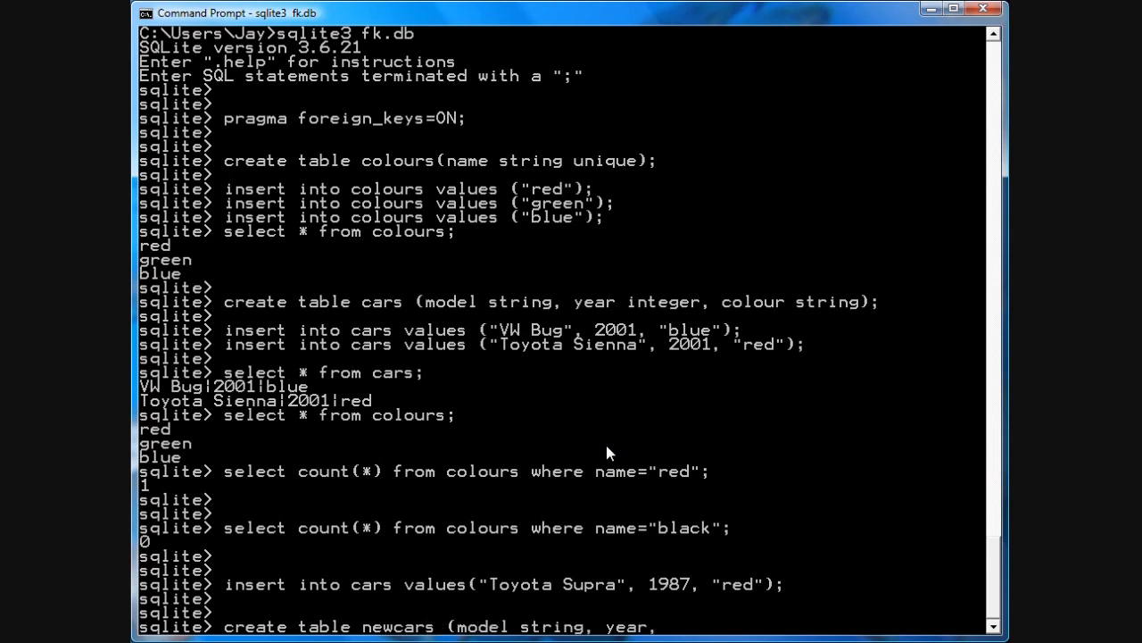
type("integer")
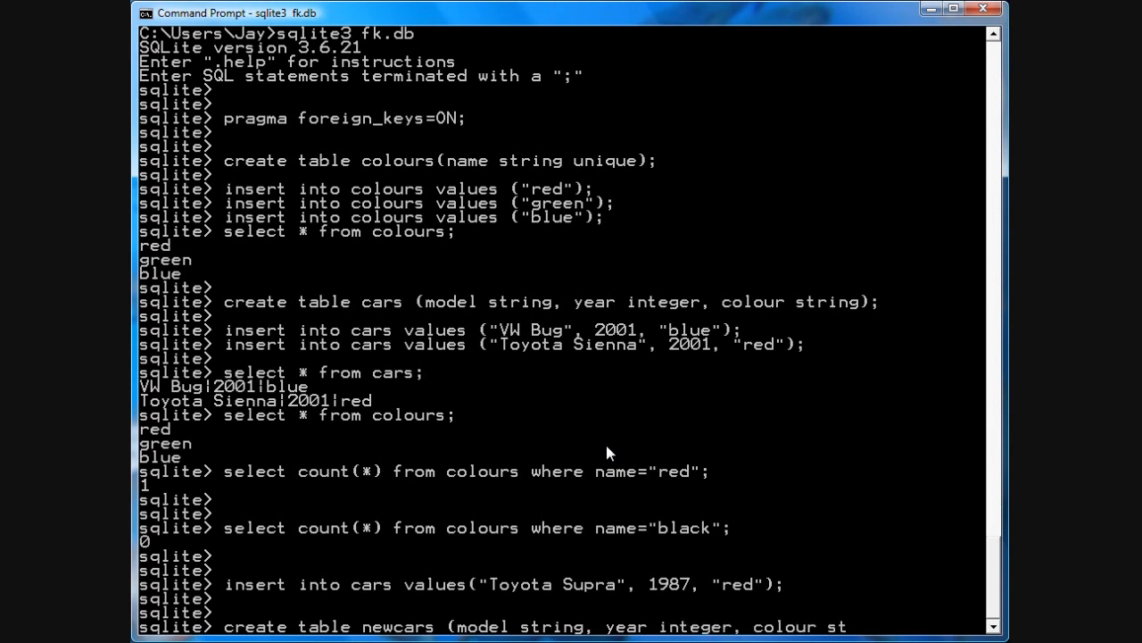
type("string references")
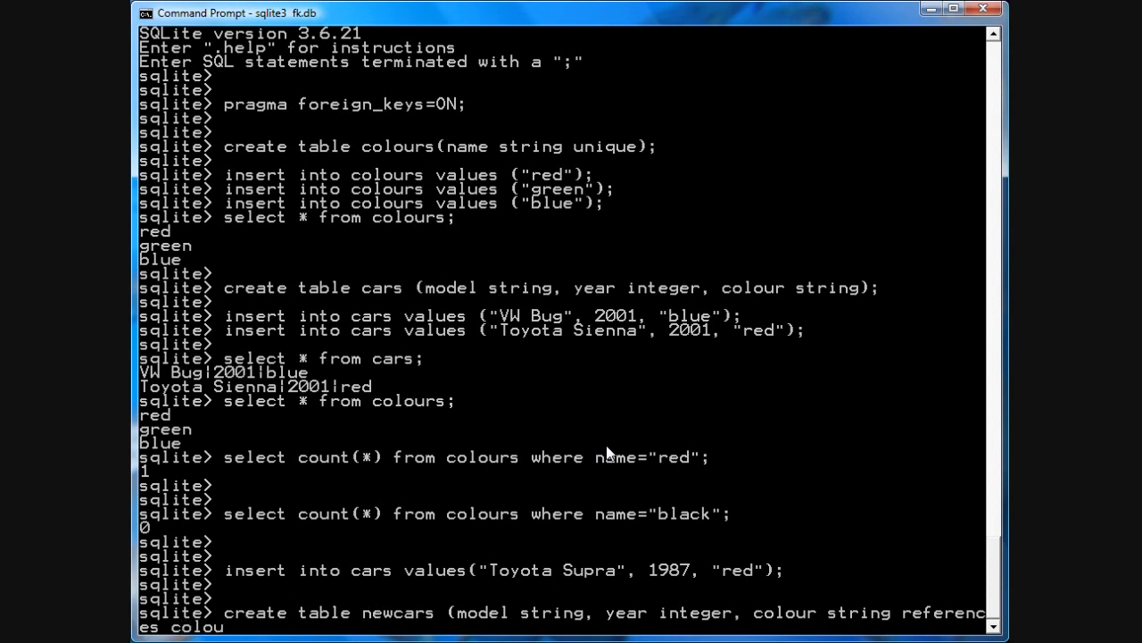
type("colours(name")
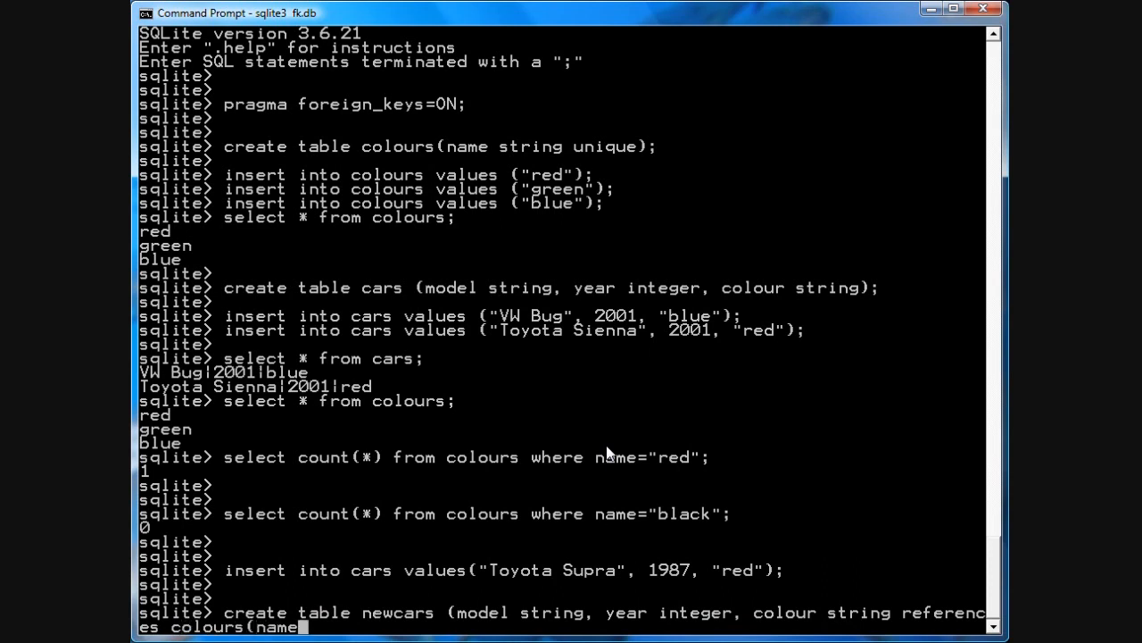
type(");")
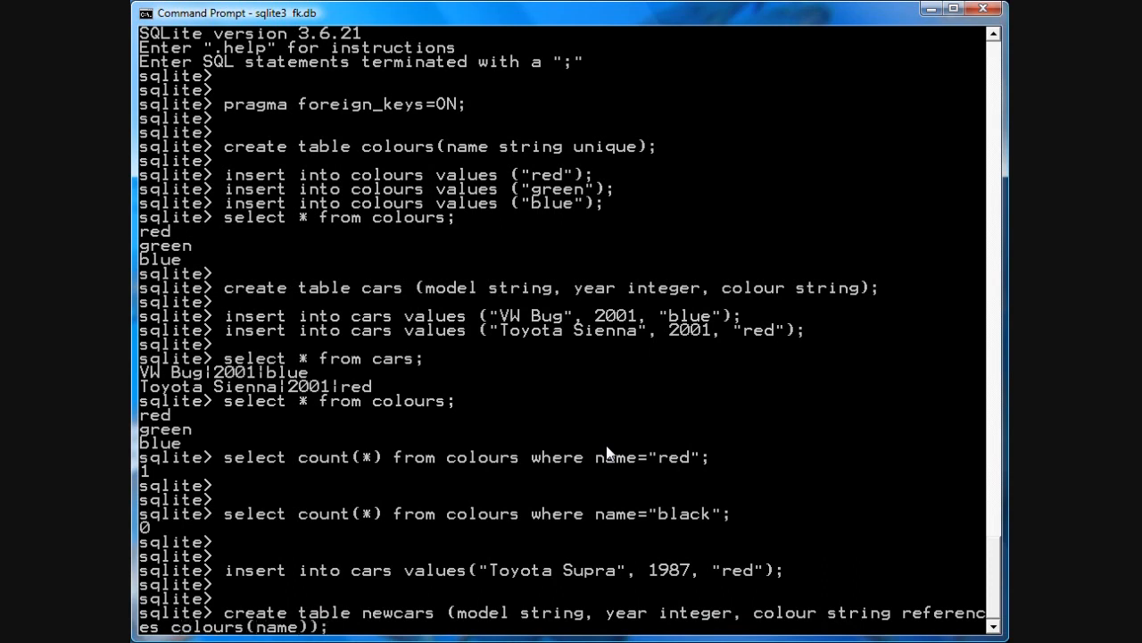
List the schema showing cars, colours and newcars tables.
type(".c")
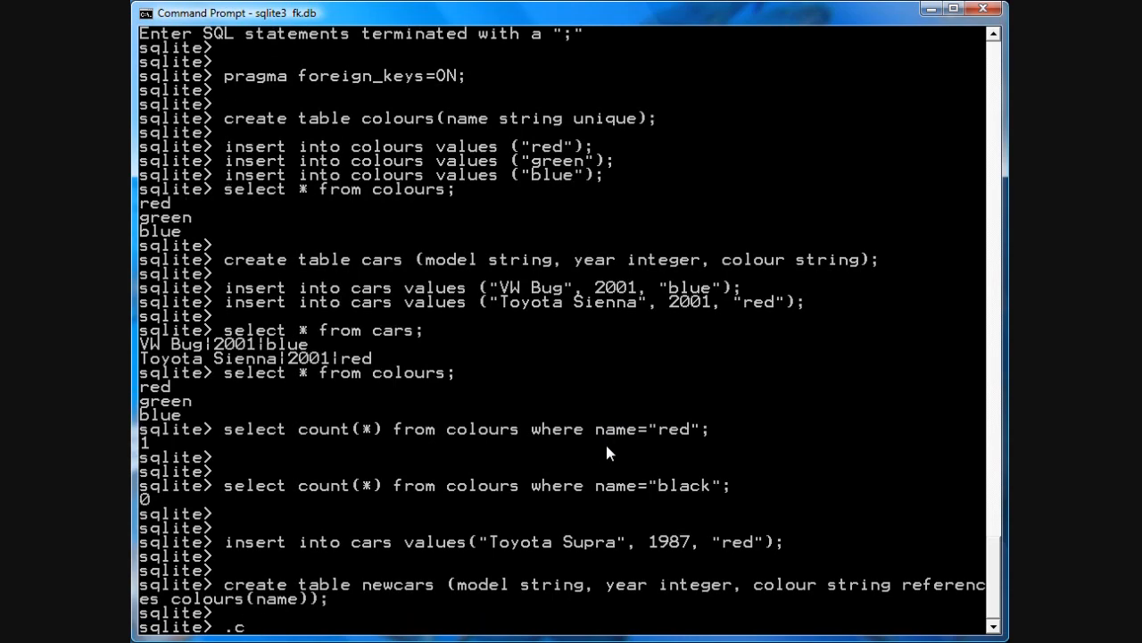
type(".schema")
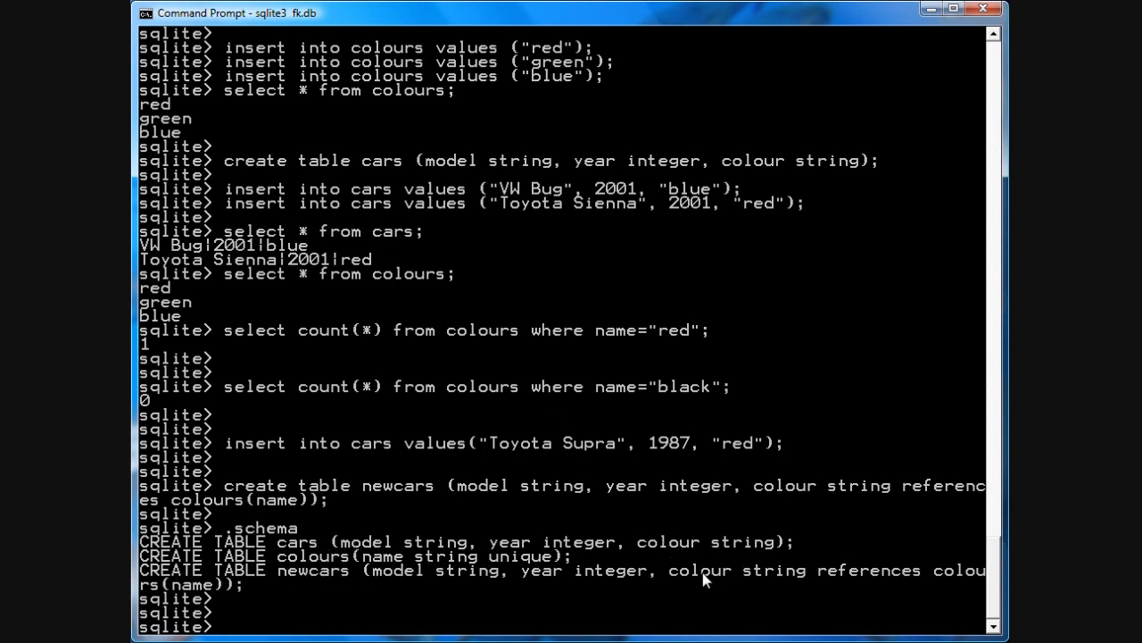
mouse_move(271, 575)
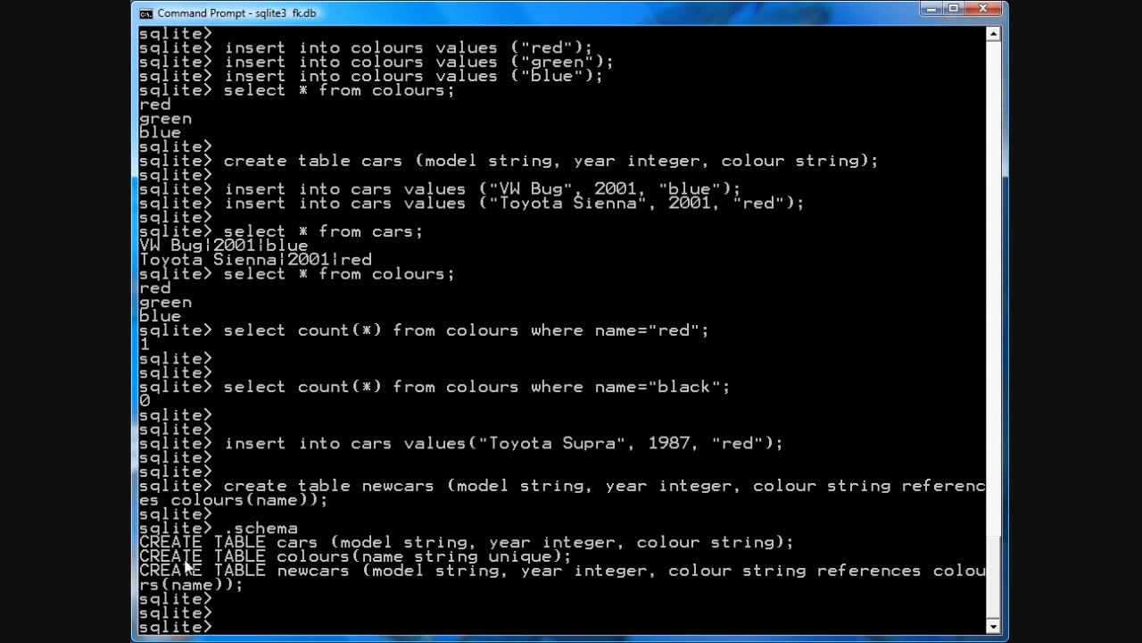
mouse_move(480, 507)
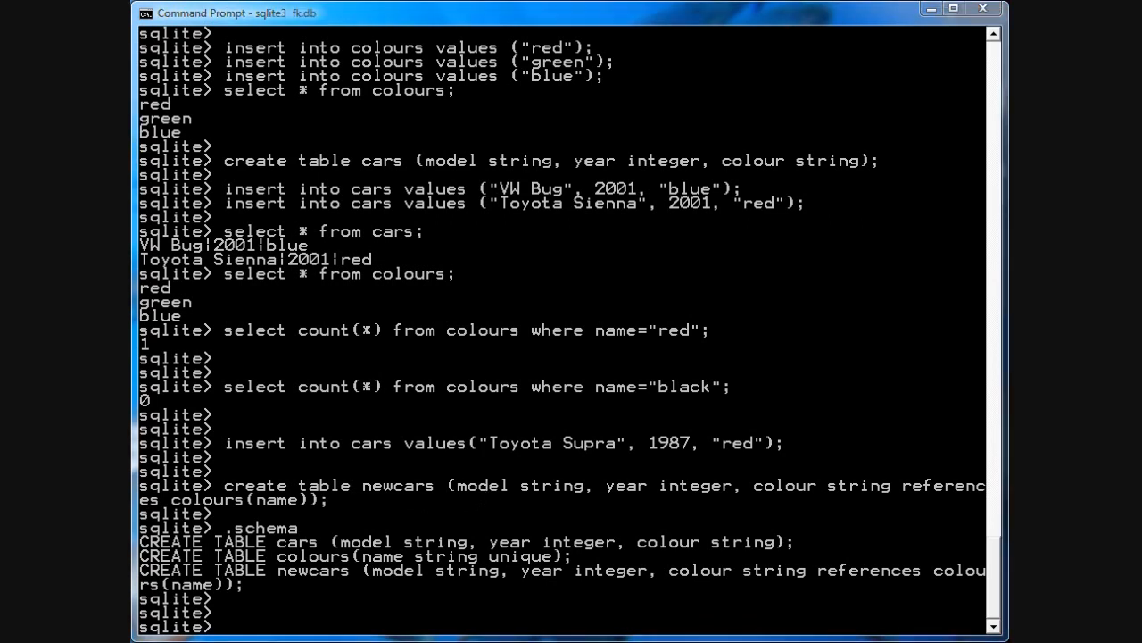
Insert Nissan Altima 1993 chartreuse into newcars and see constraint failed, then query colours.
right_click(472, 393)
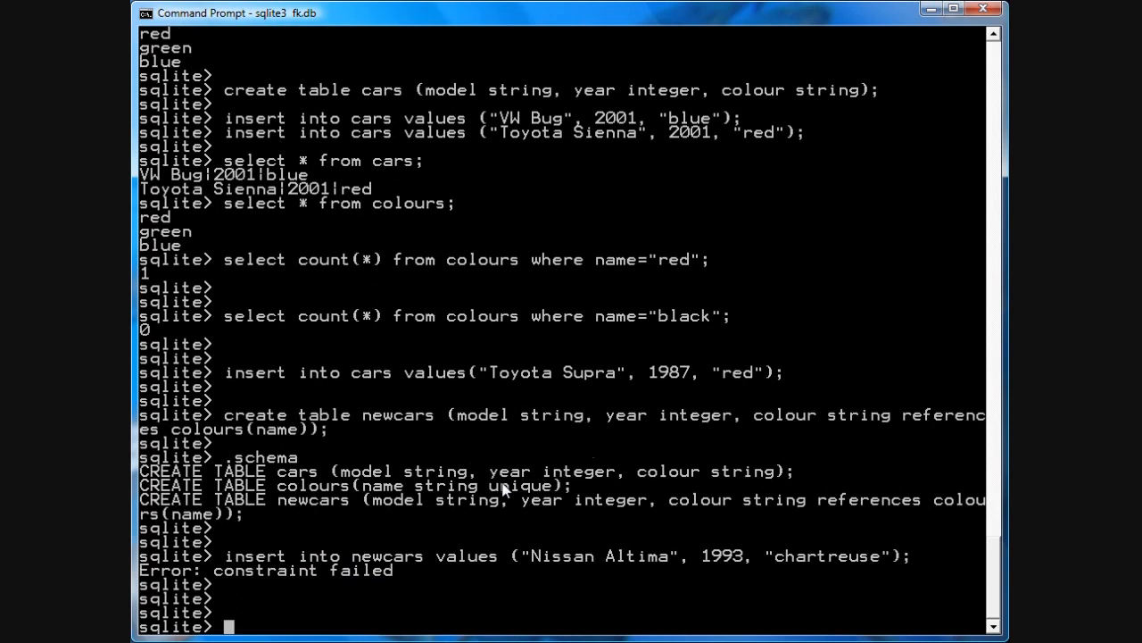
mouse_move(587, 532)
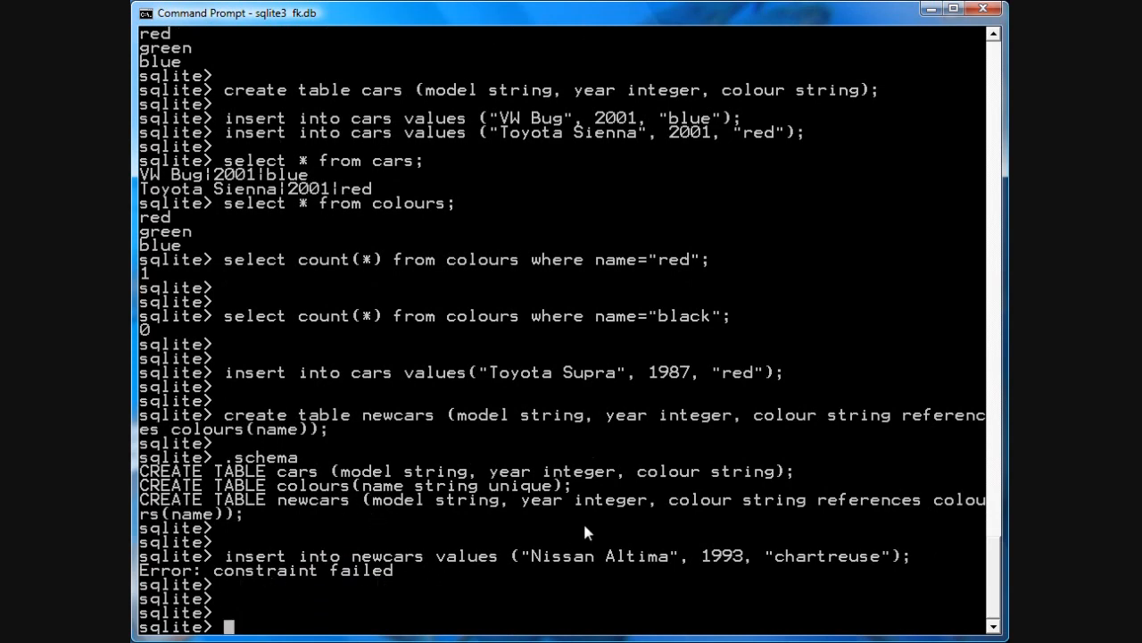
mouse_move(564, 550)
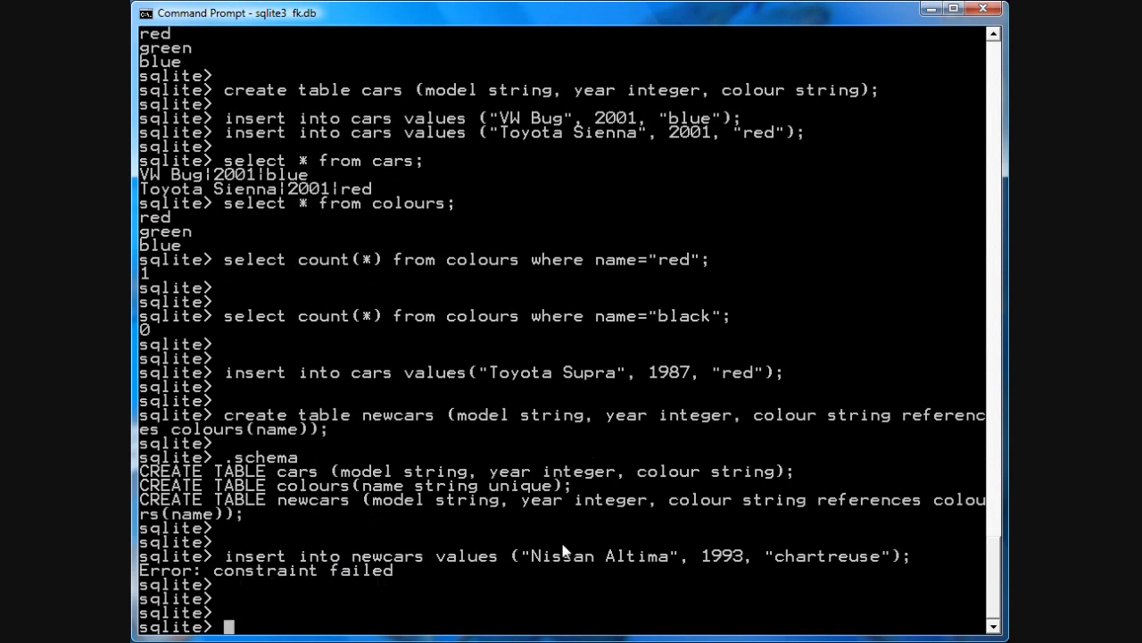
type("select * from colours;")
type("insert into colours values (\"chartreuse\");")
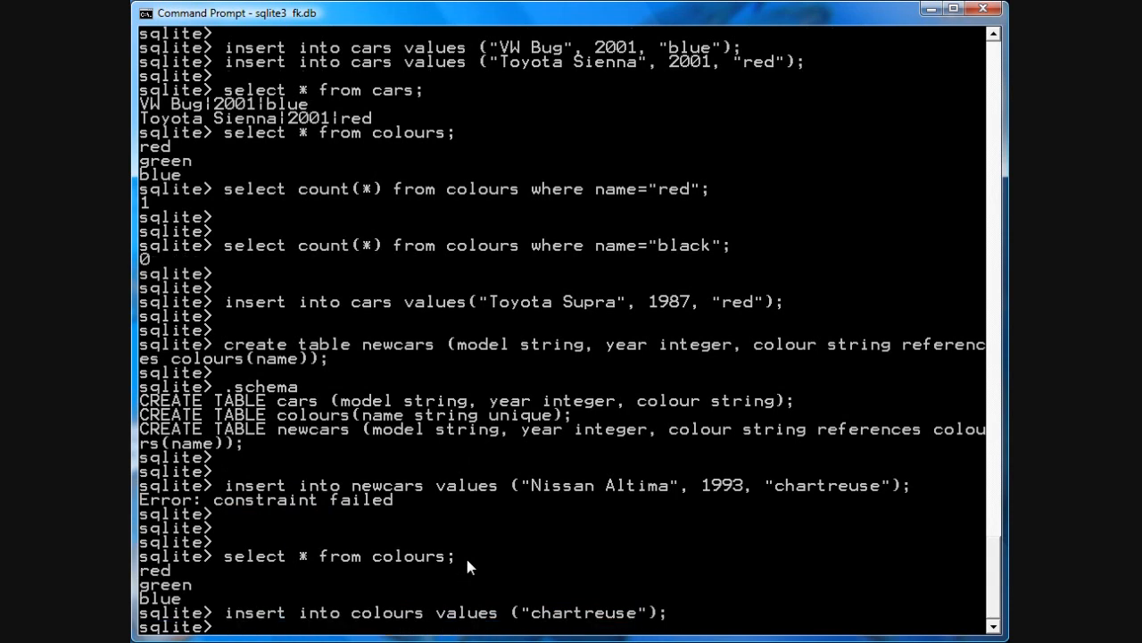
Add chartreuse to colours so the Nissan Altima insert into newcars succeeds.
key("Return")
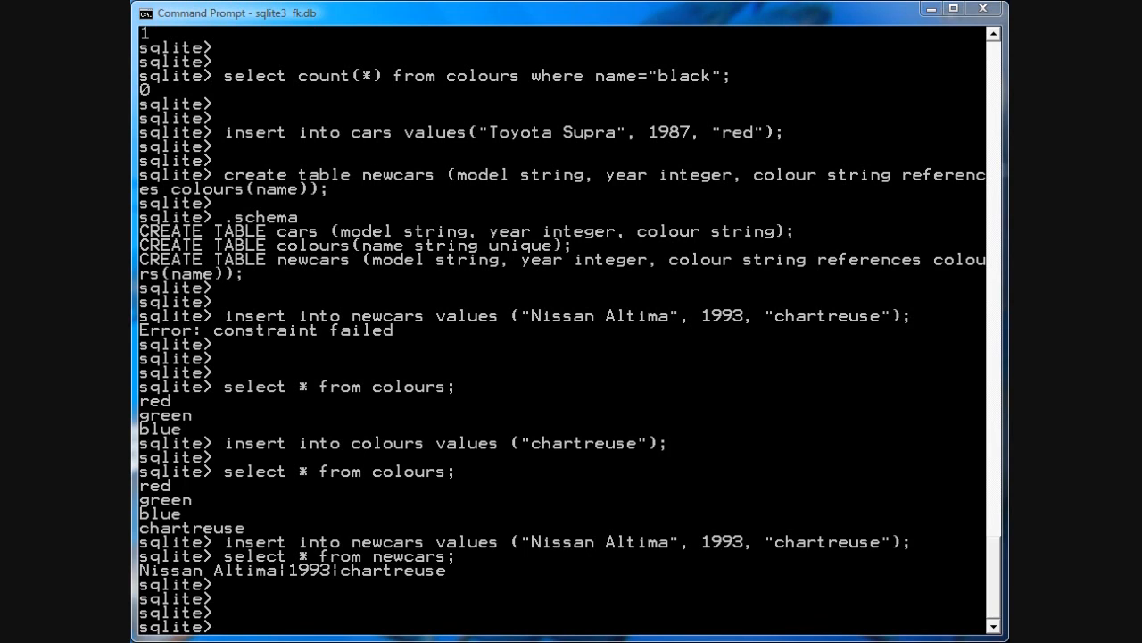
mouse_move(443, 570)
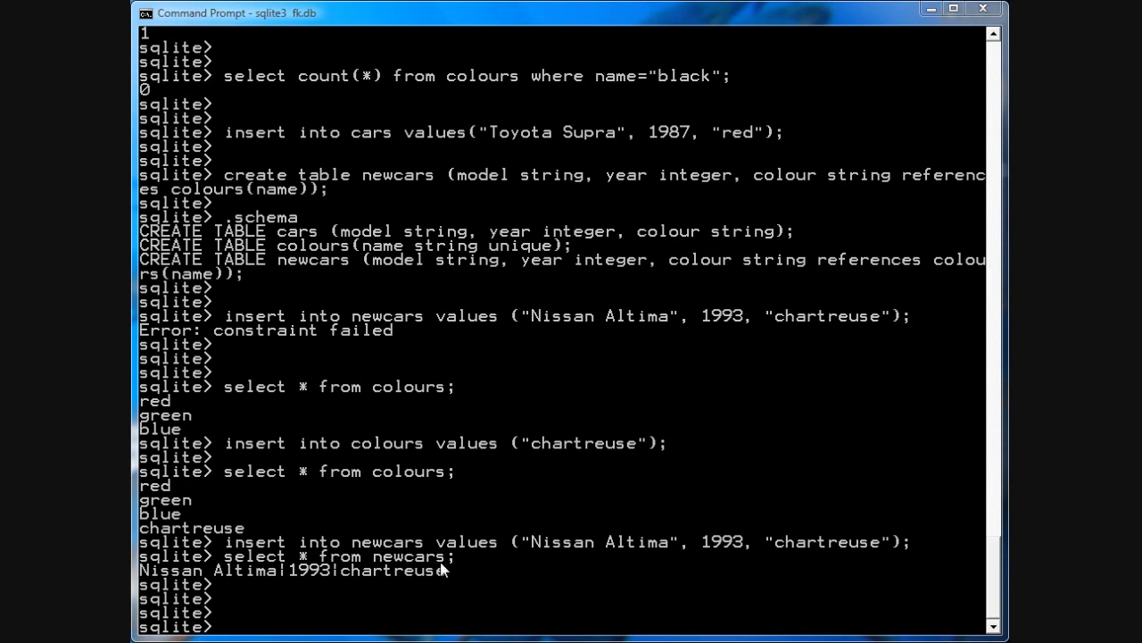
Delete chartreuse from colours (constraint failed), then select distinct colour from newcars.
type("delete from colours where name=")
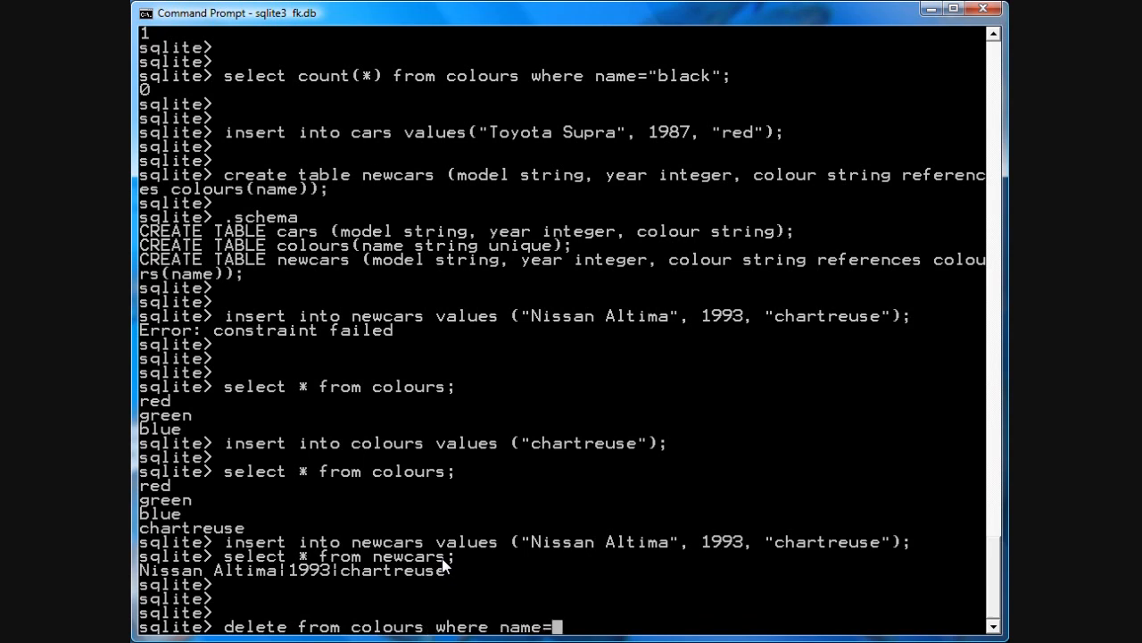
type("\"char")
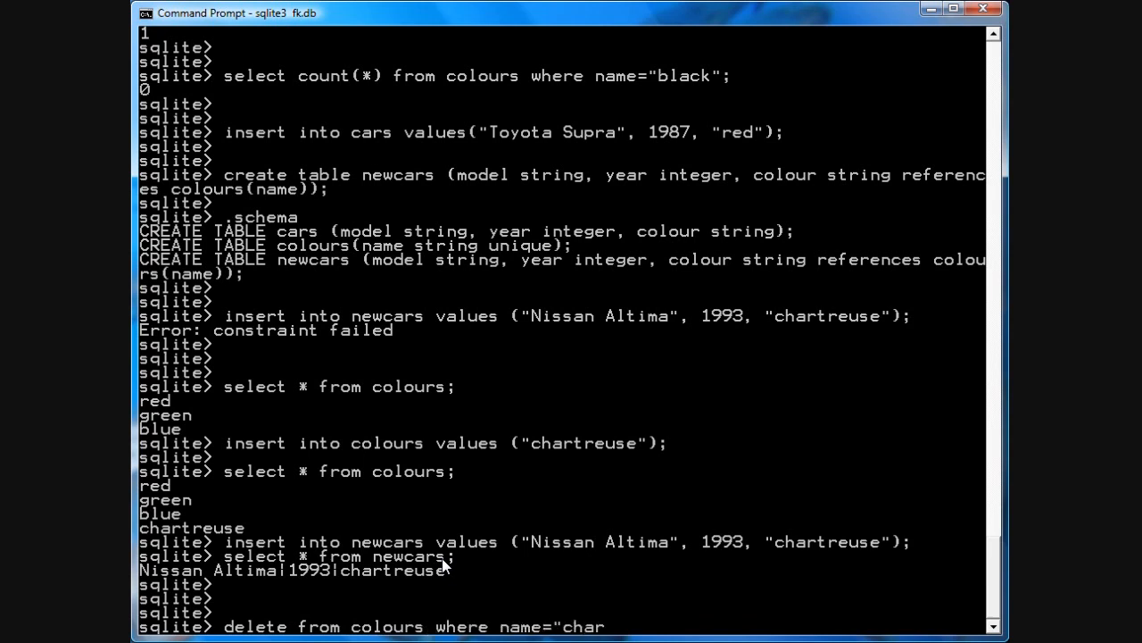
type("treuse\";")
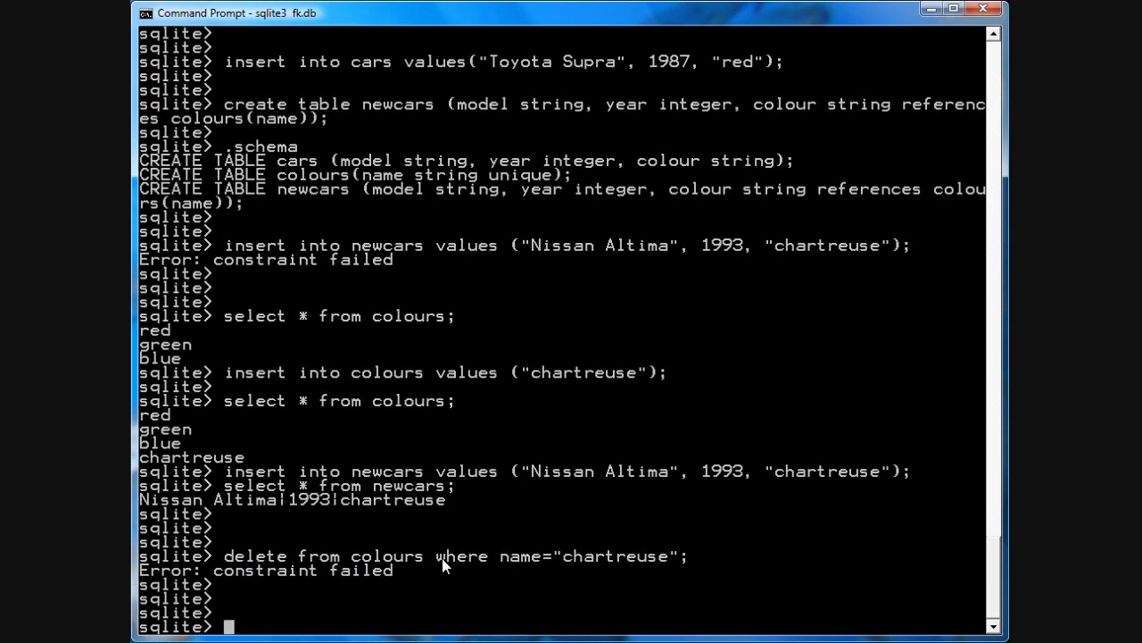
type("s")
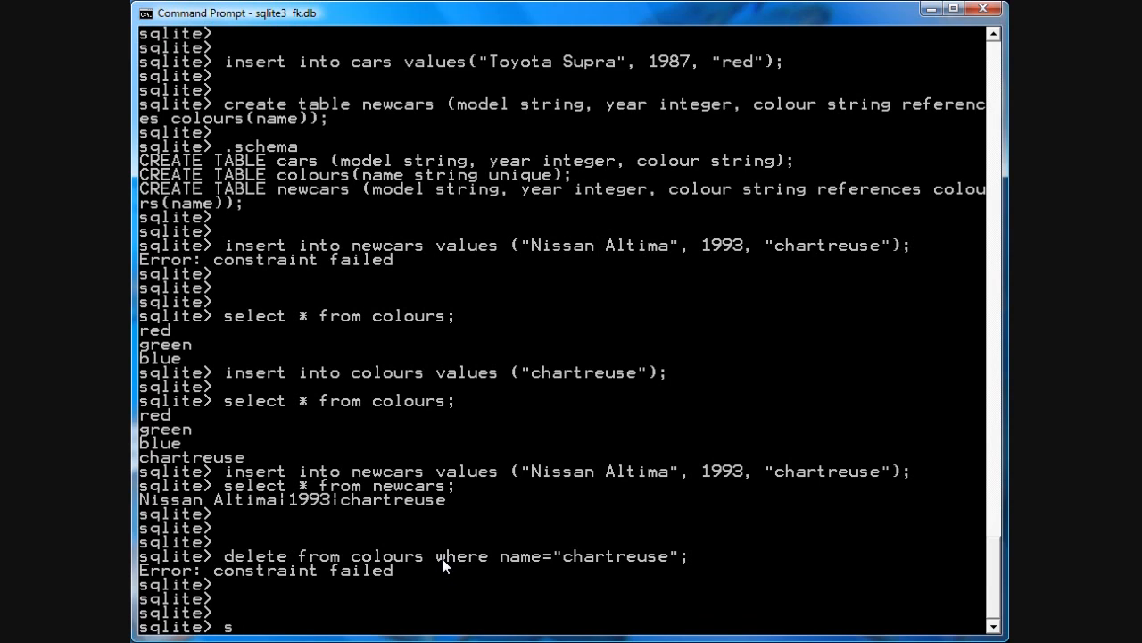
type("elect disn")
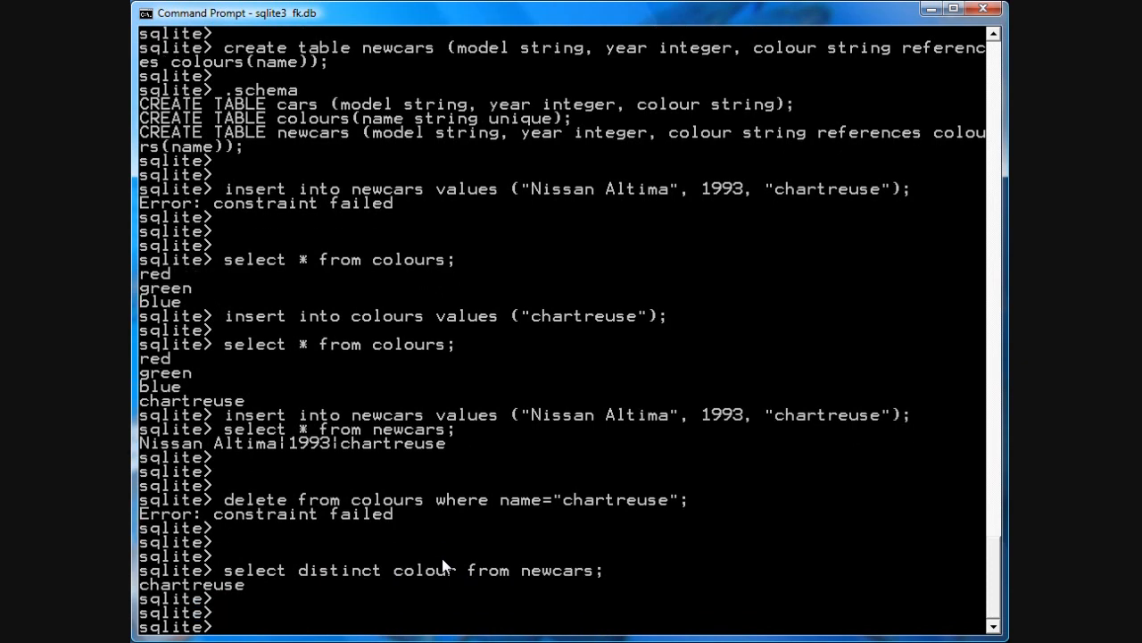
Delete red from colours and confirm only green, blue and chartreuse remain.
type("delete from colours where name = \"red\";")
type("select * from colours;")
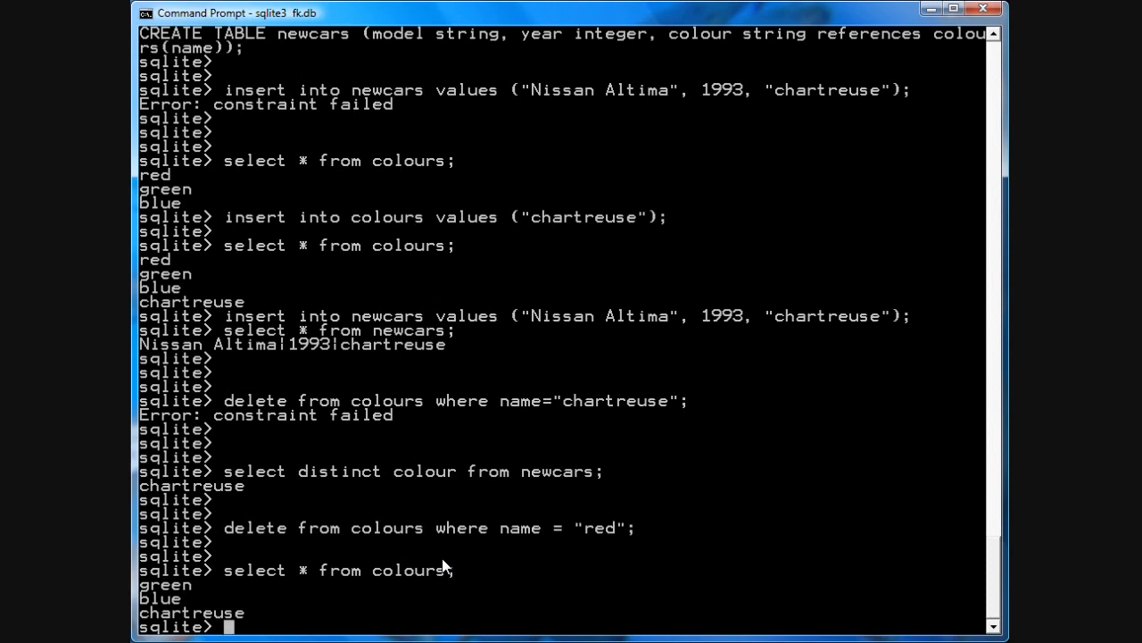
mouse_move(580, 564)
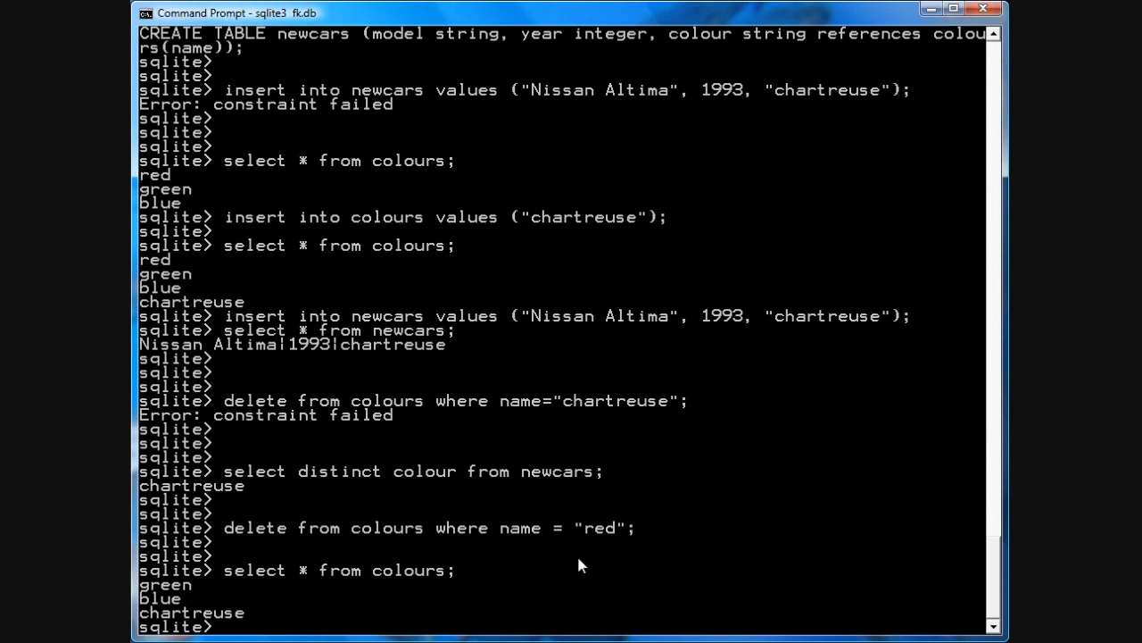
mouse_move(525, 564)
type("select * from colours;")
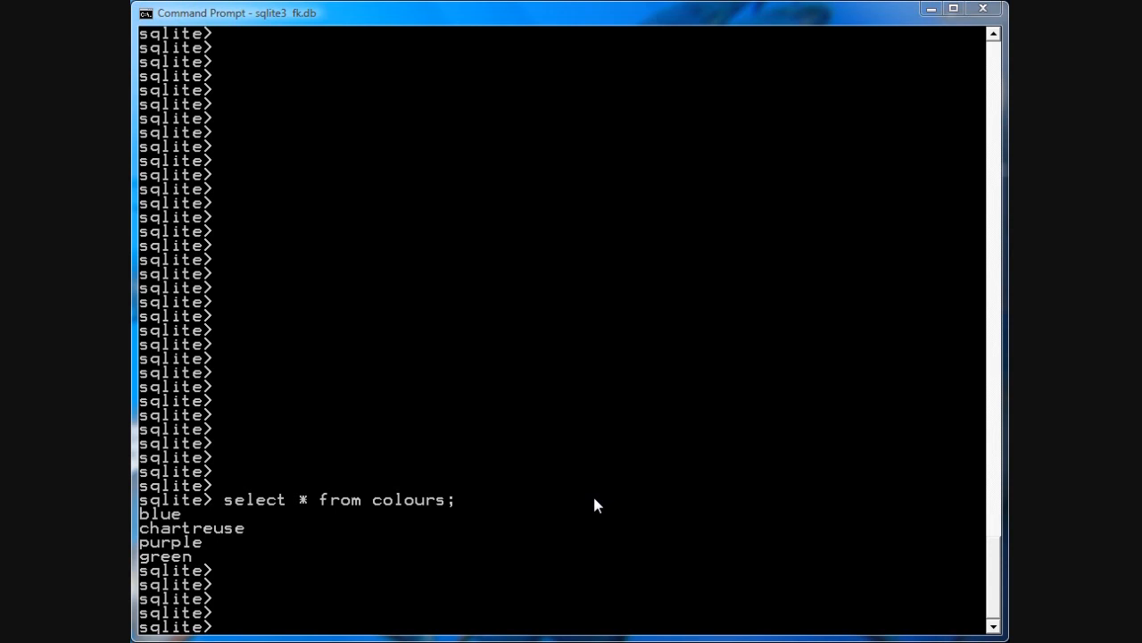
mouse_move(589, 502)
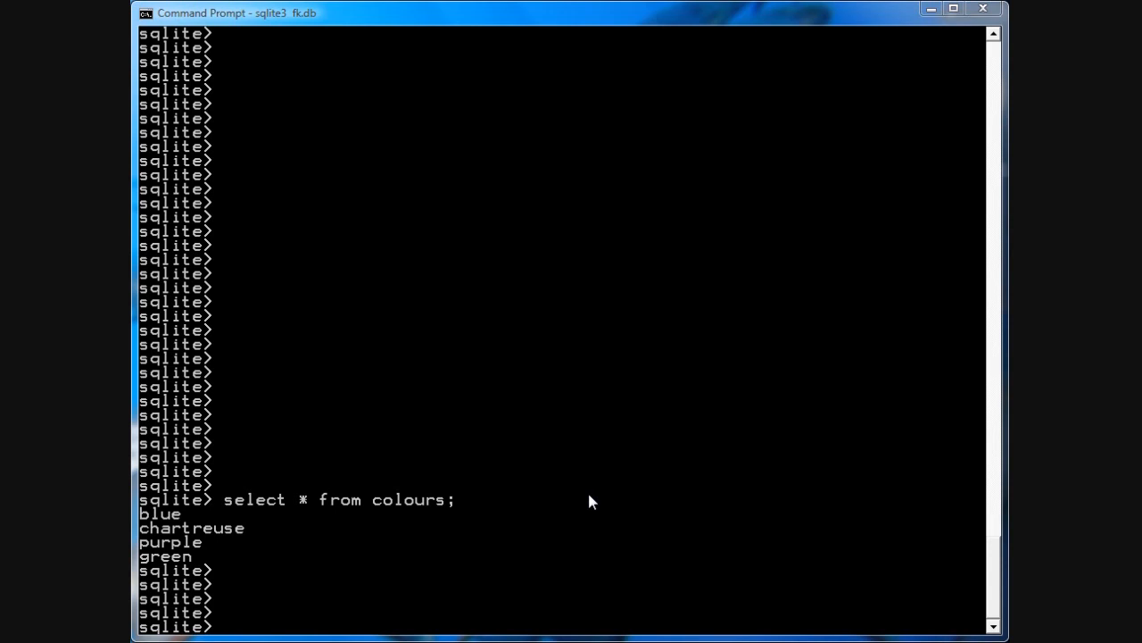
Drop newcars and recreate it referencing colours(name) on update cascade on delete cascade.
type("drop table newcars;")
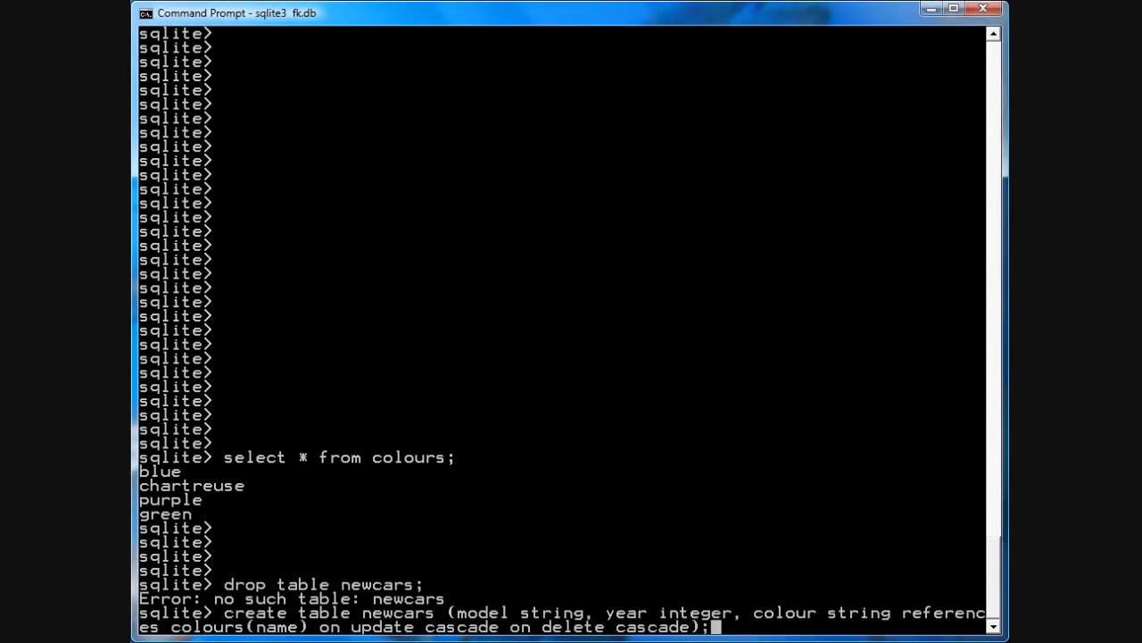
key("Return")
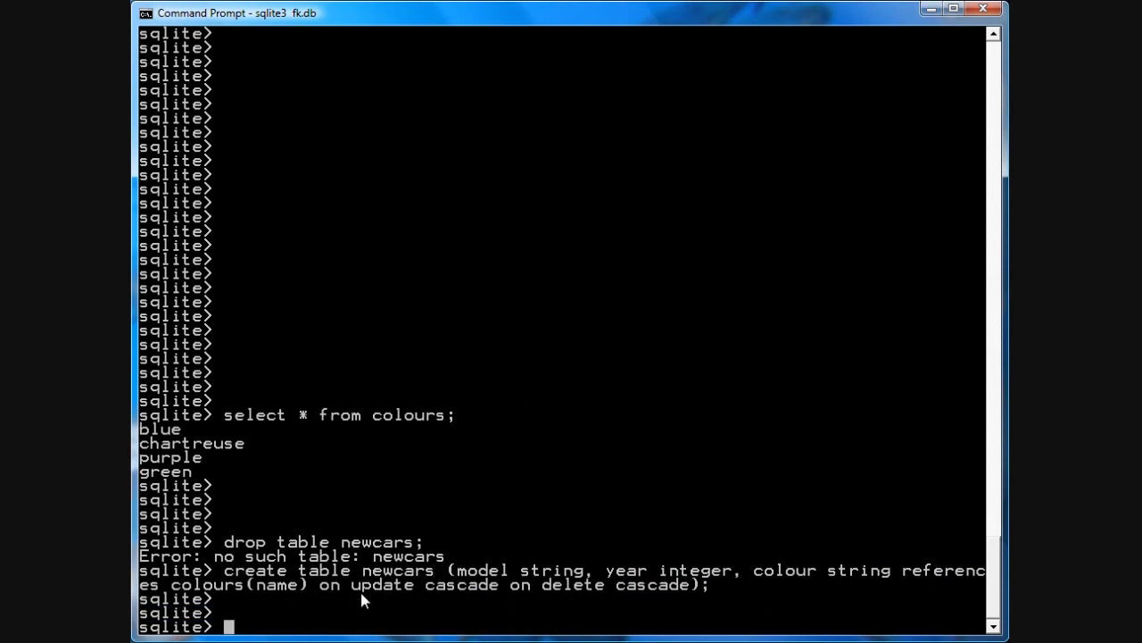
mouse_move(428, 585)
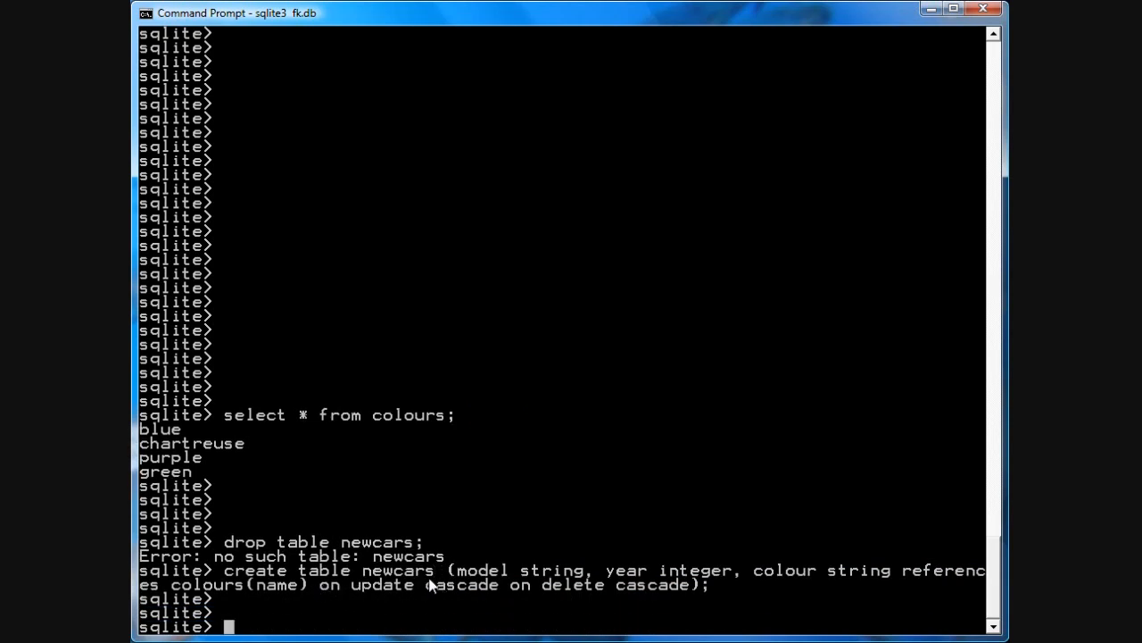
mouse_move(437, 598)
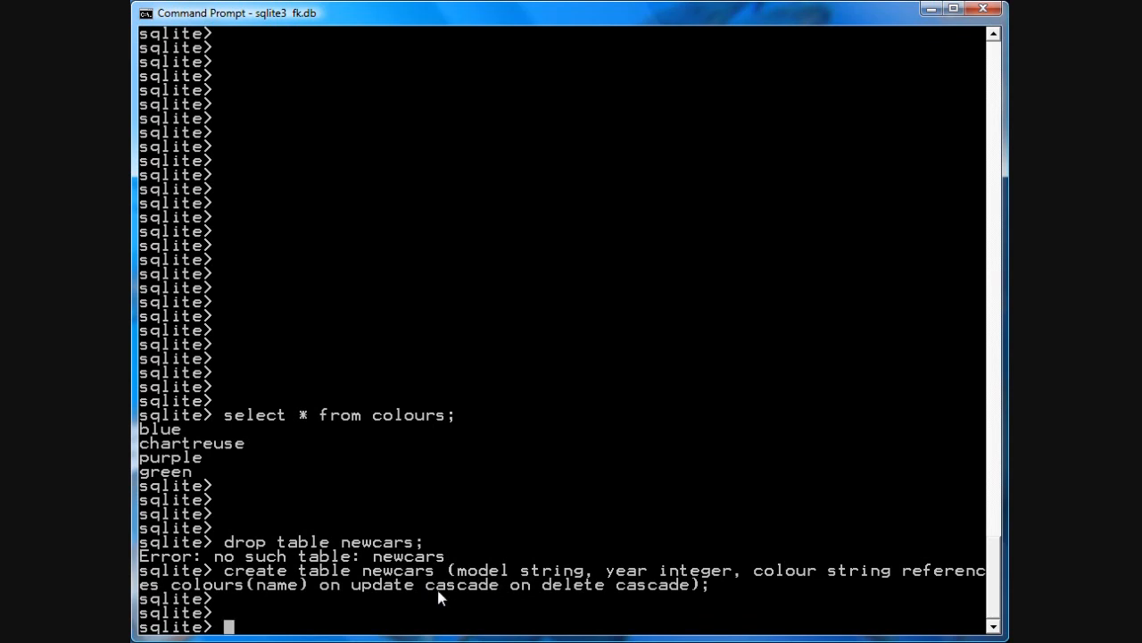
mouse_move(347, 593)
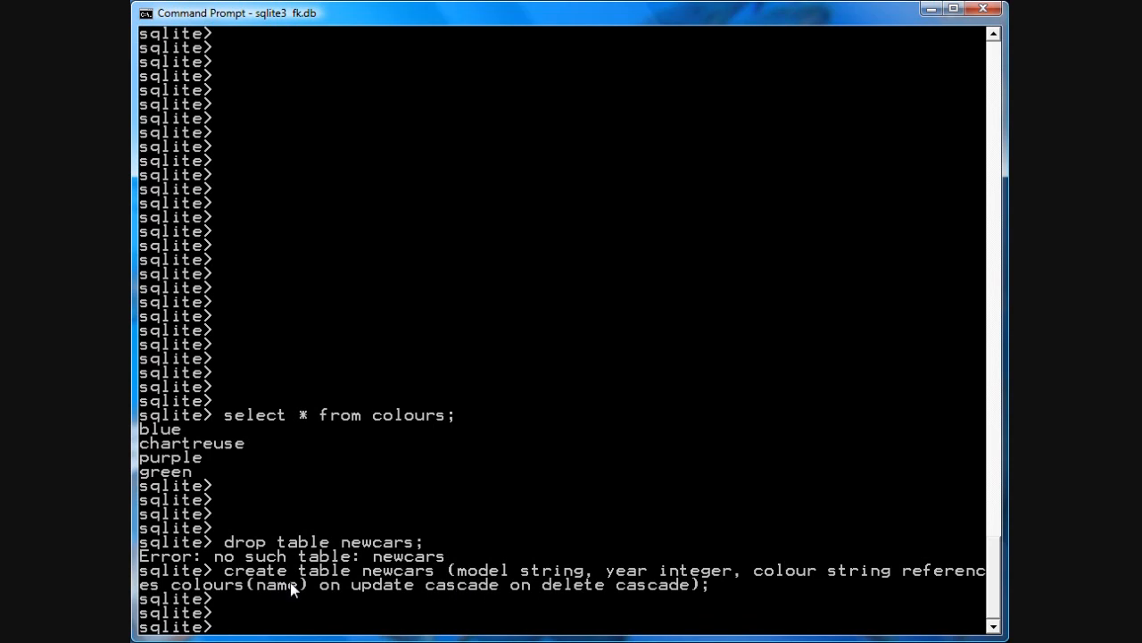
mouse_move(546, 587)
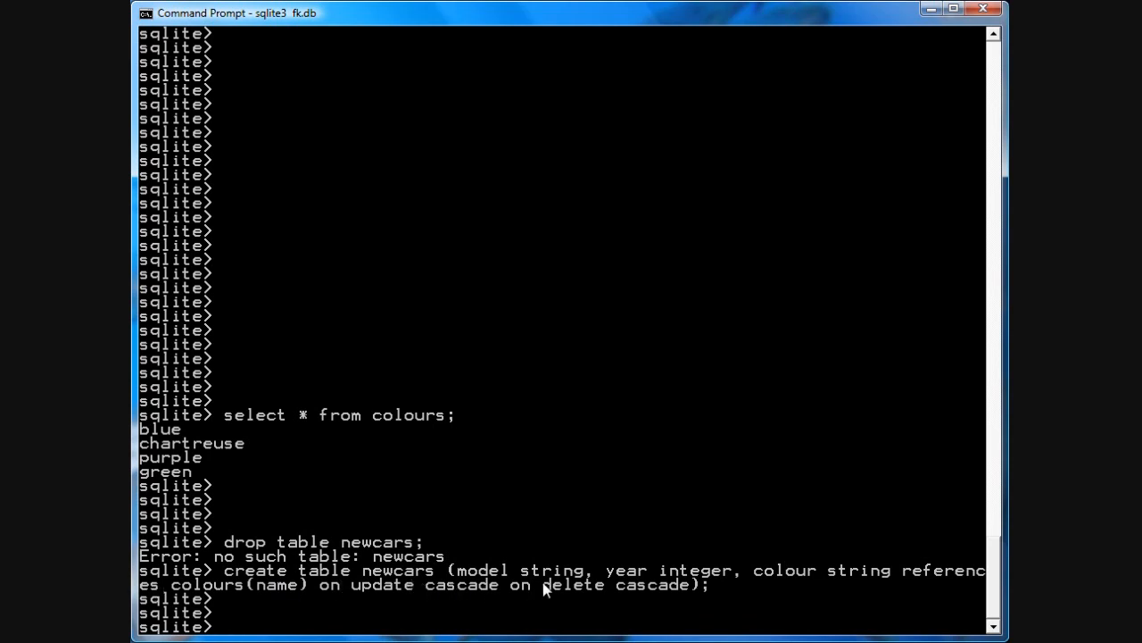
mouse_move(589, 596)
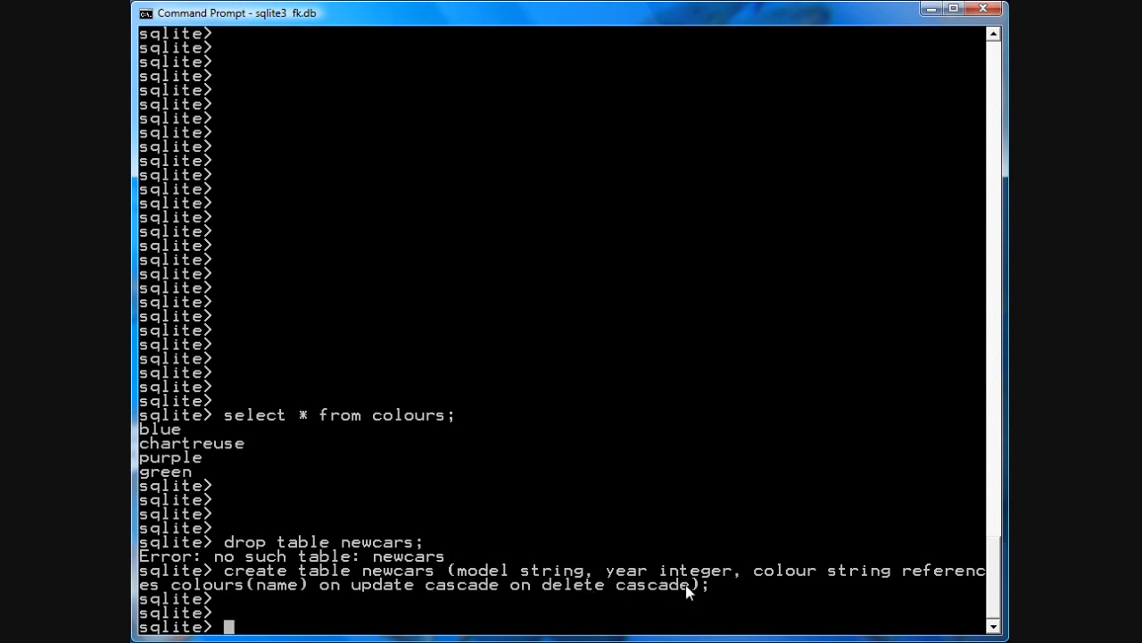
mouse_move(288, 600)
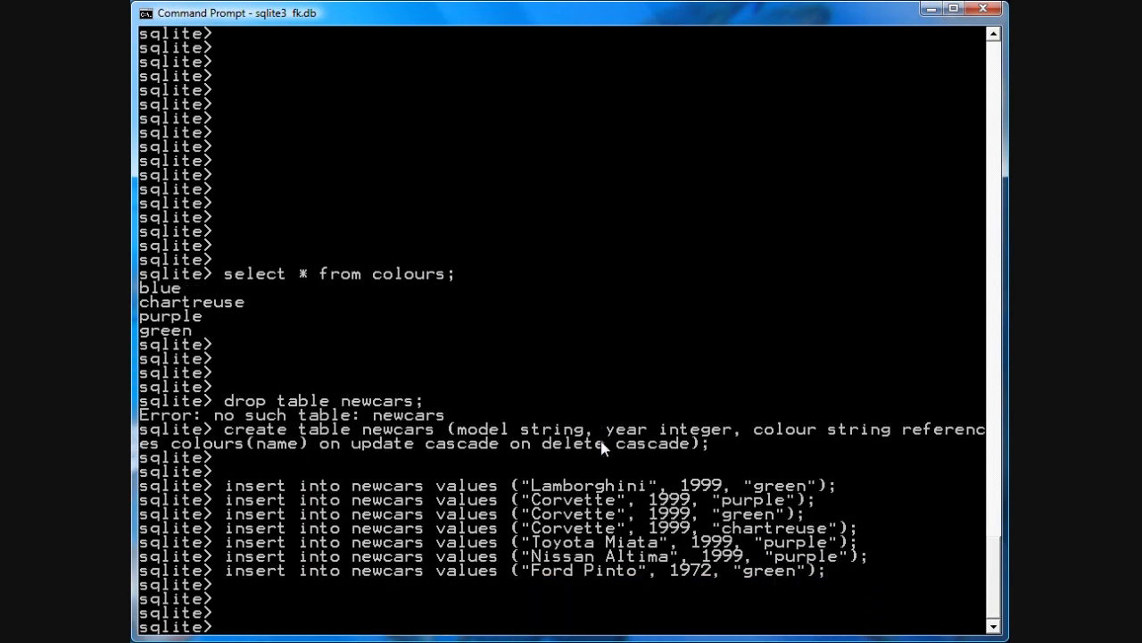
List all seven cars in newcars, then begin querying the colours table.
type("select * from c")
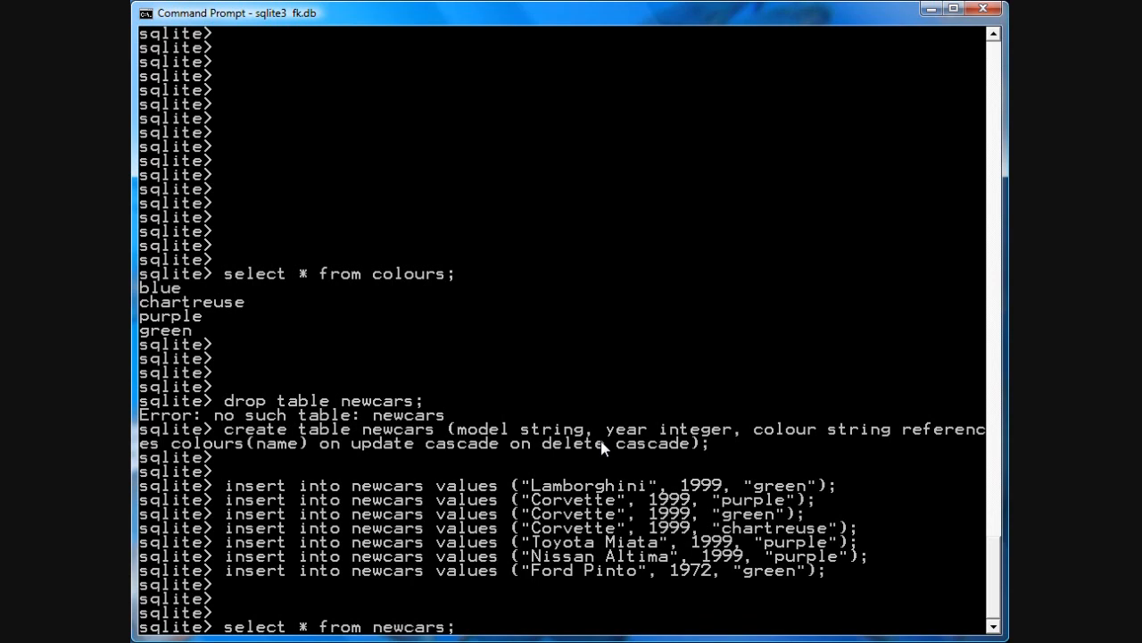
key("Return")
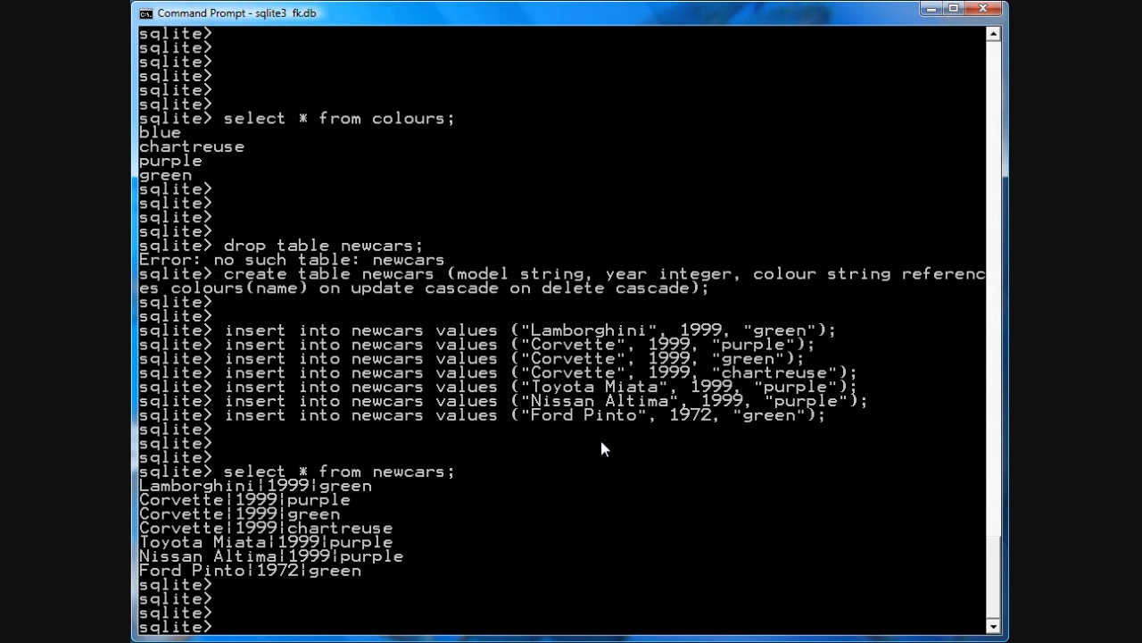
type("select * from colours;")
type("update colours set name=")
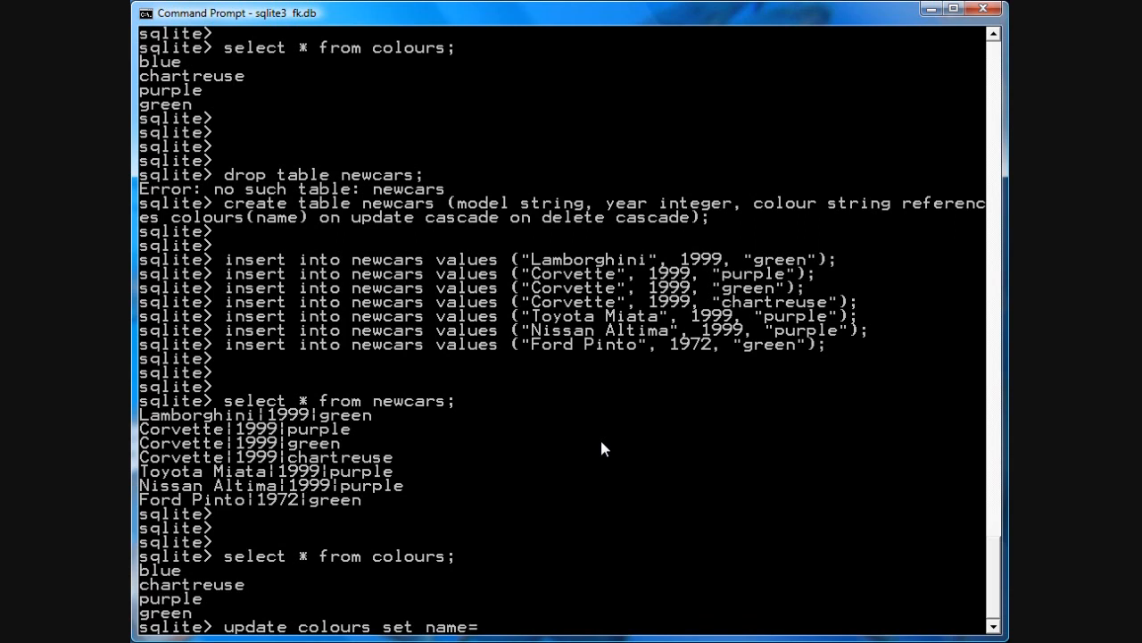
Rename purple to mauve in colours and confirm newcars rows cascaded to mauve.
type("\"mauve\" where name=\"p")
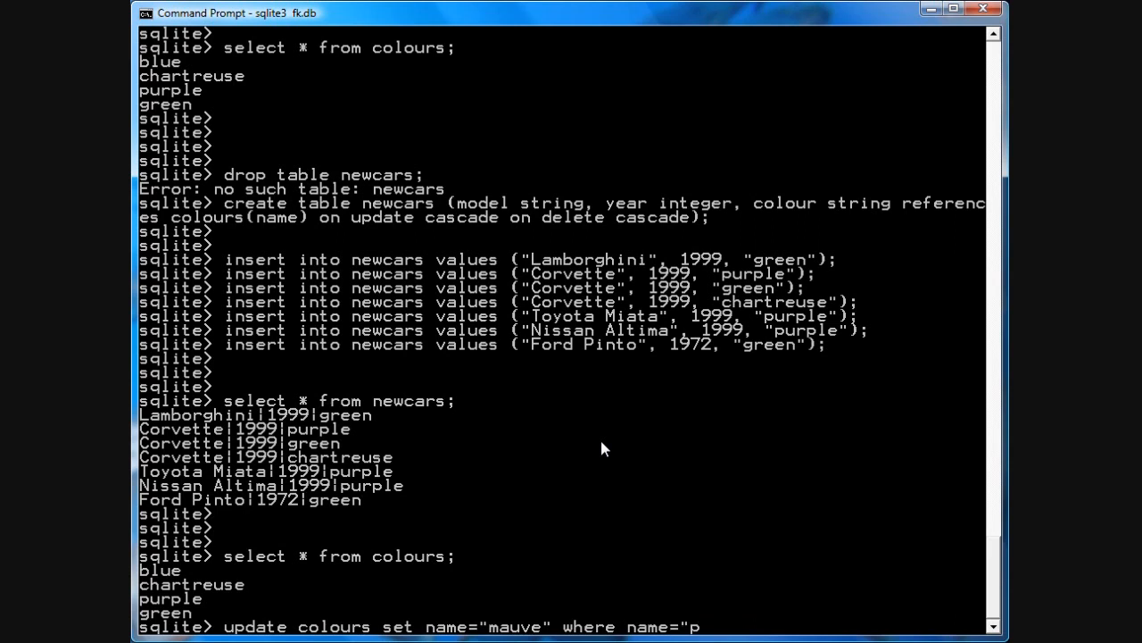
key("enter")
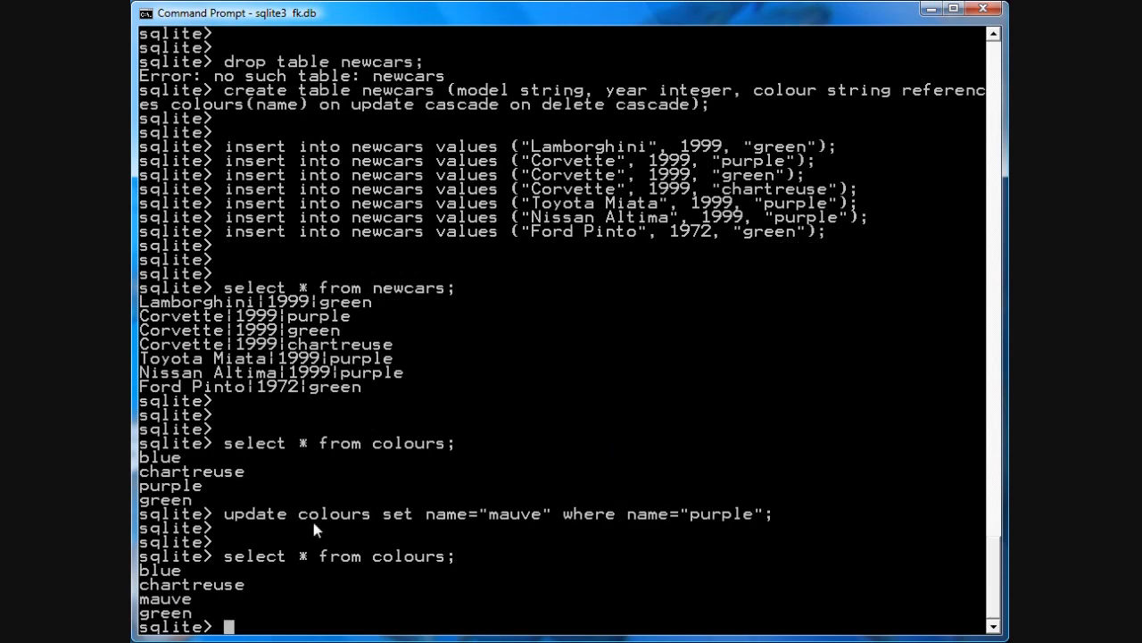
type("select * from colours;")
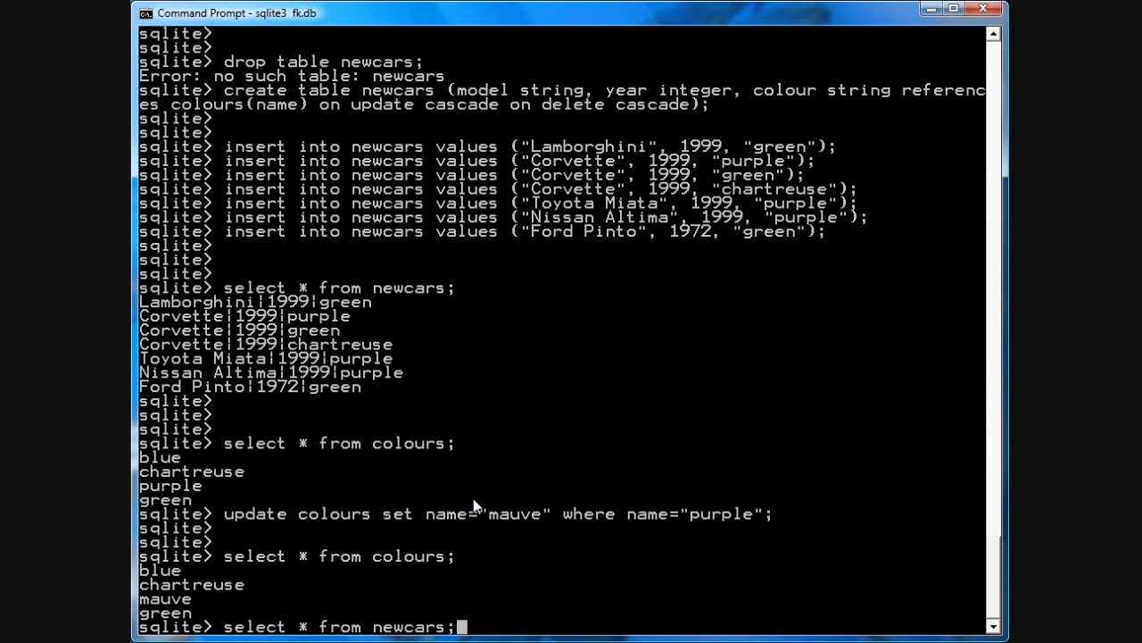
key("enter")
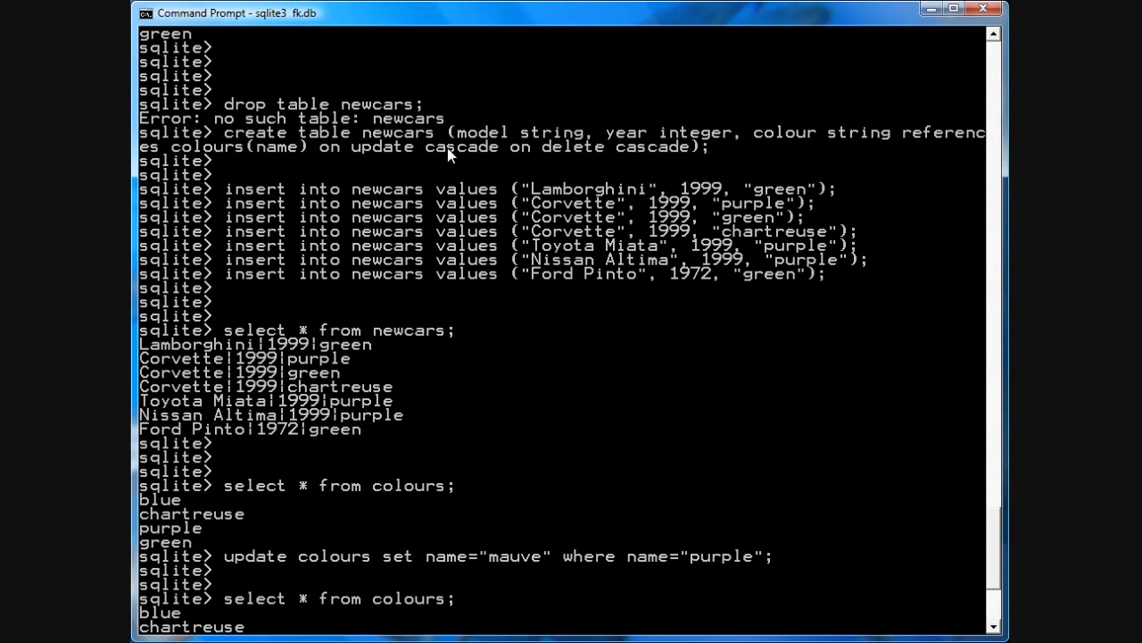
mouse_move(837, 307)
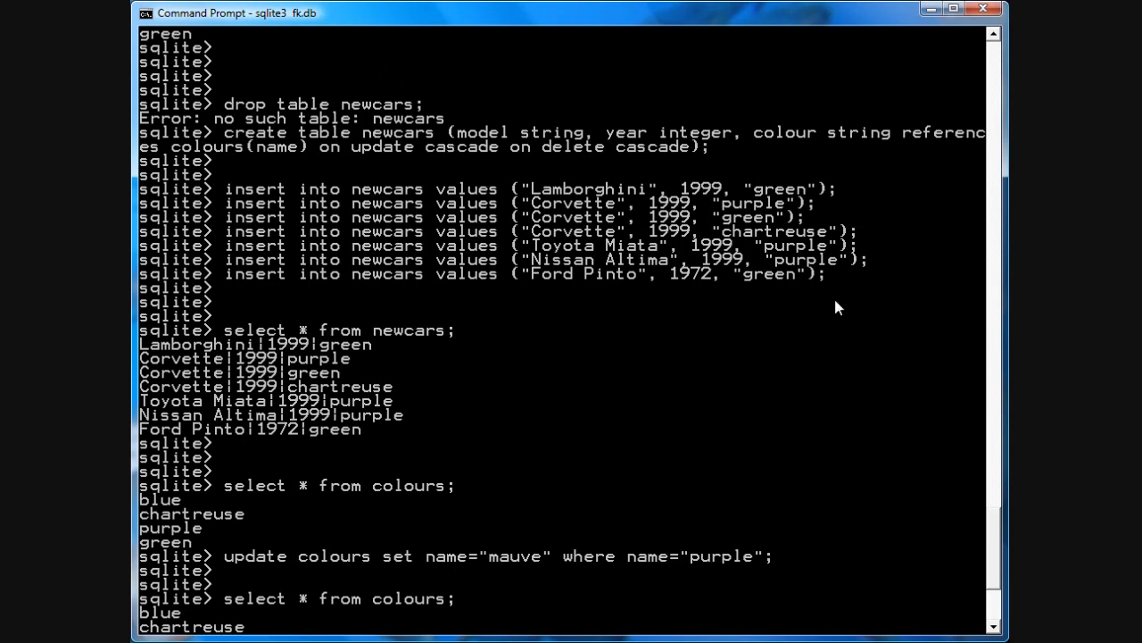
key("Return")
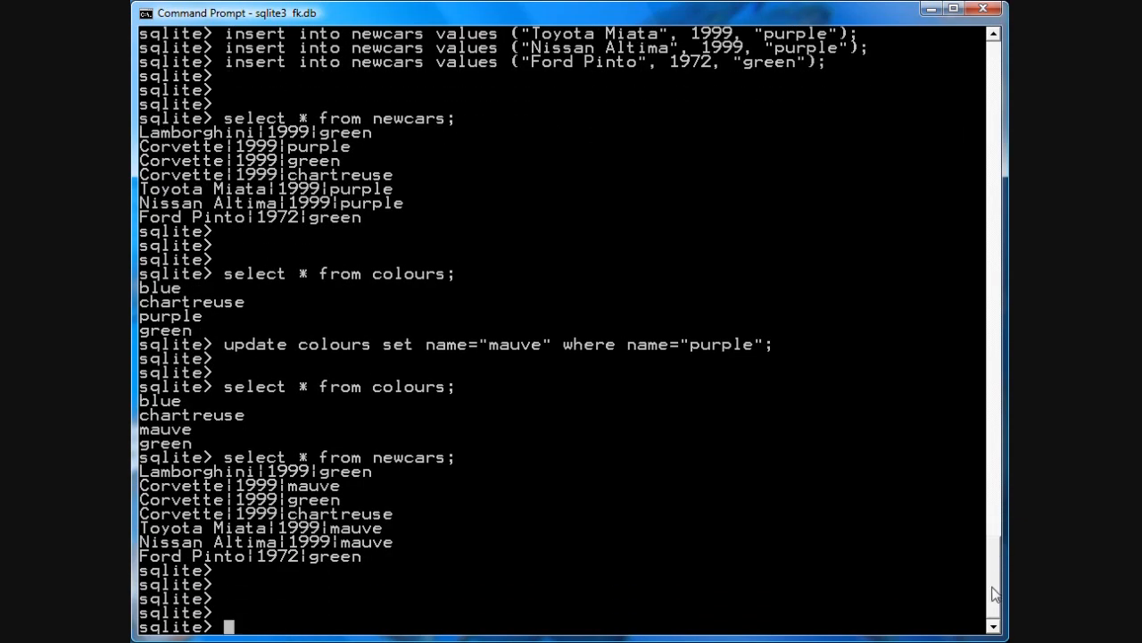
Delete mauve from colours so its cars cascade out of newcars.
type("delete f")
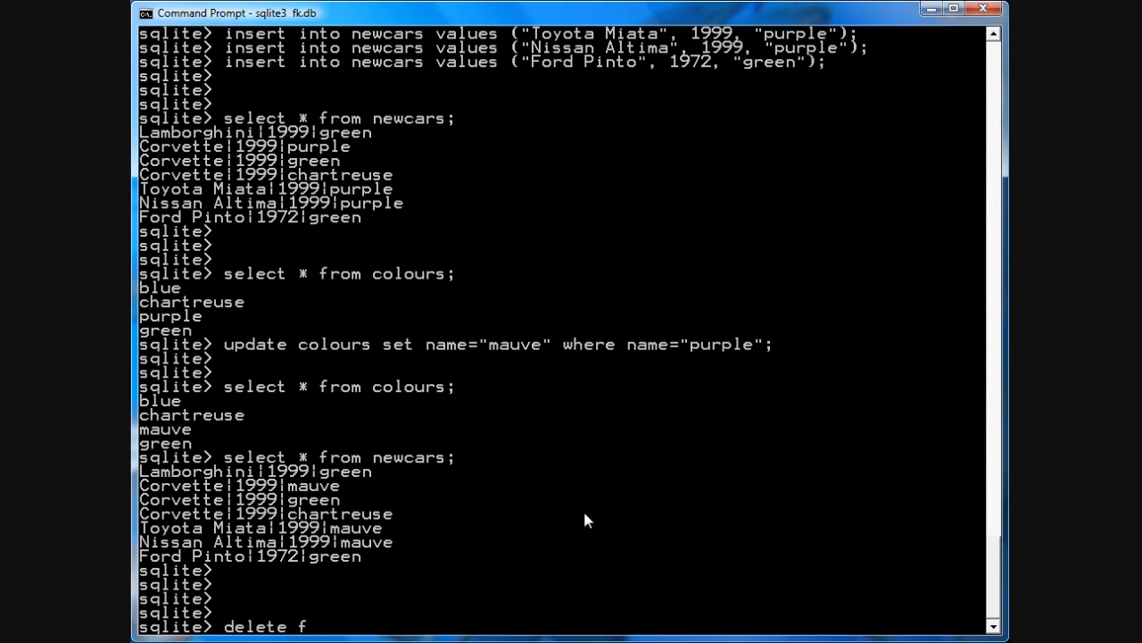
type("rom colours where name =")
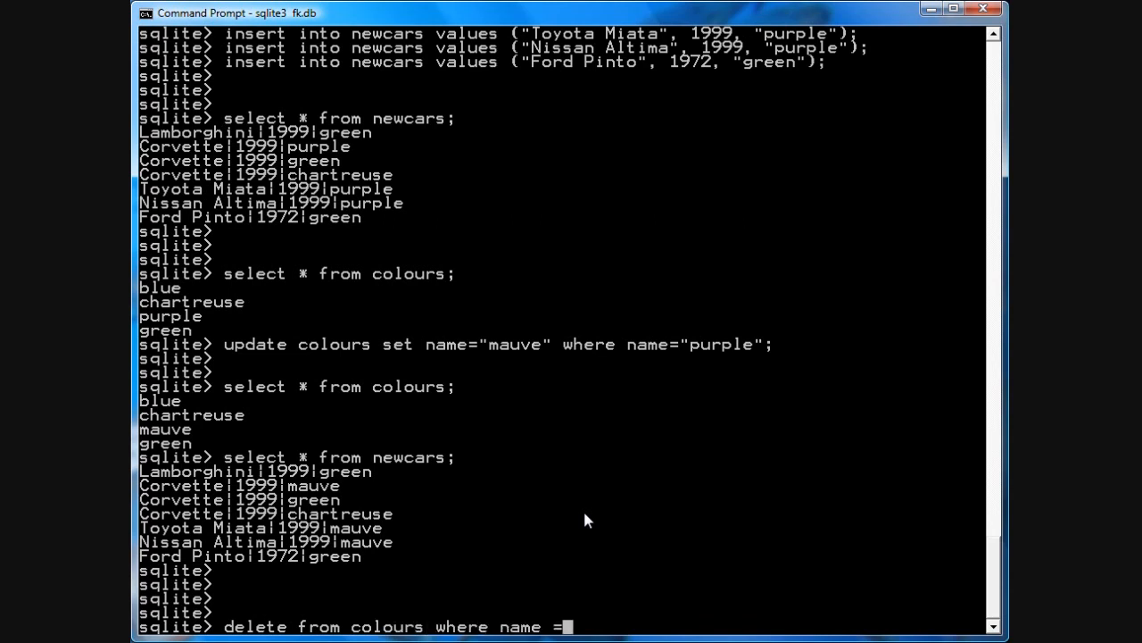
type("\"mauve\"")
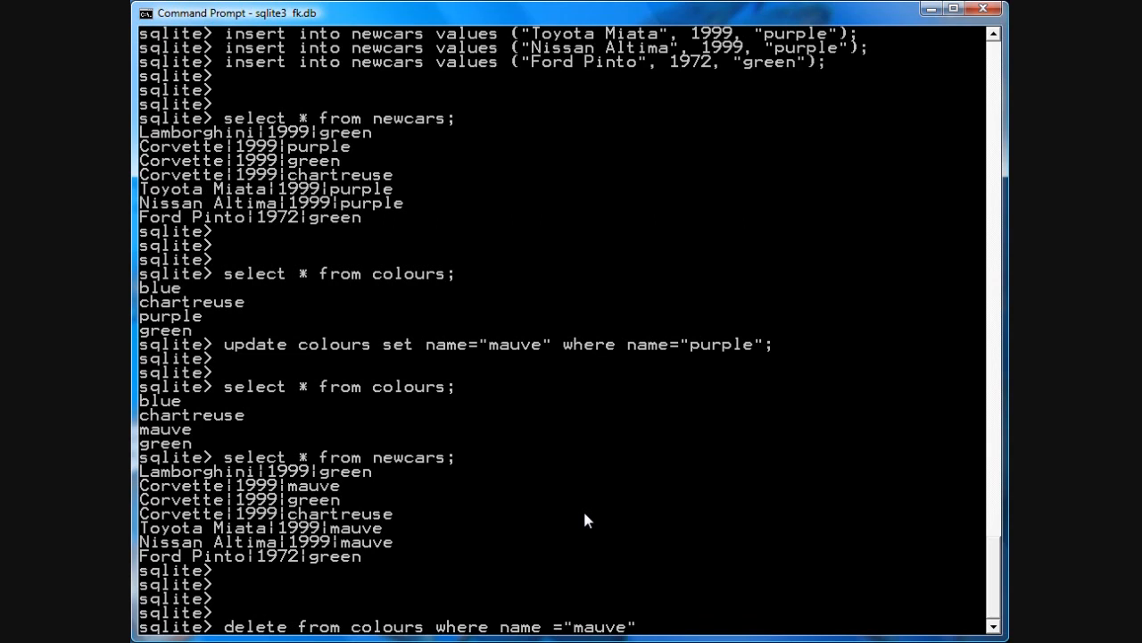
type(";")
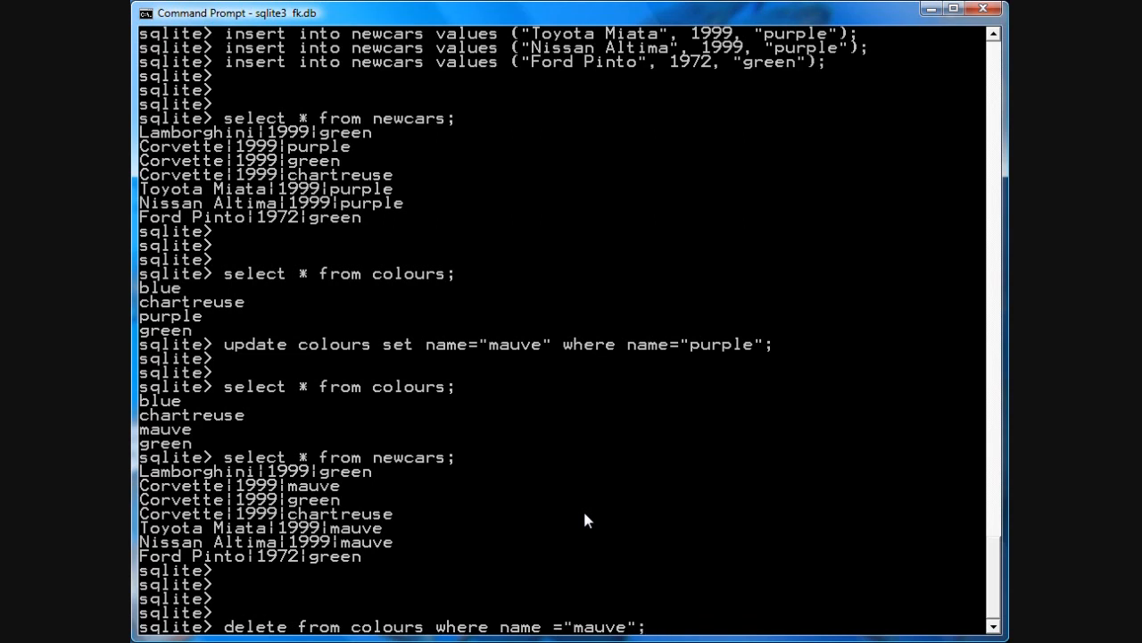
scroll("down", 3)
type("select * from newcars;")
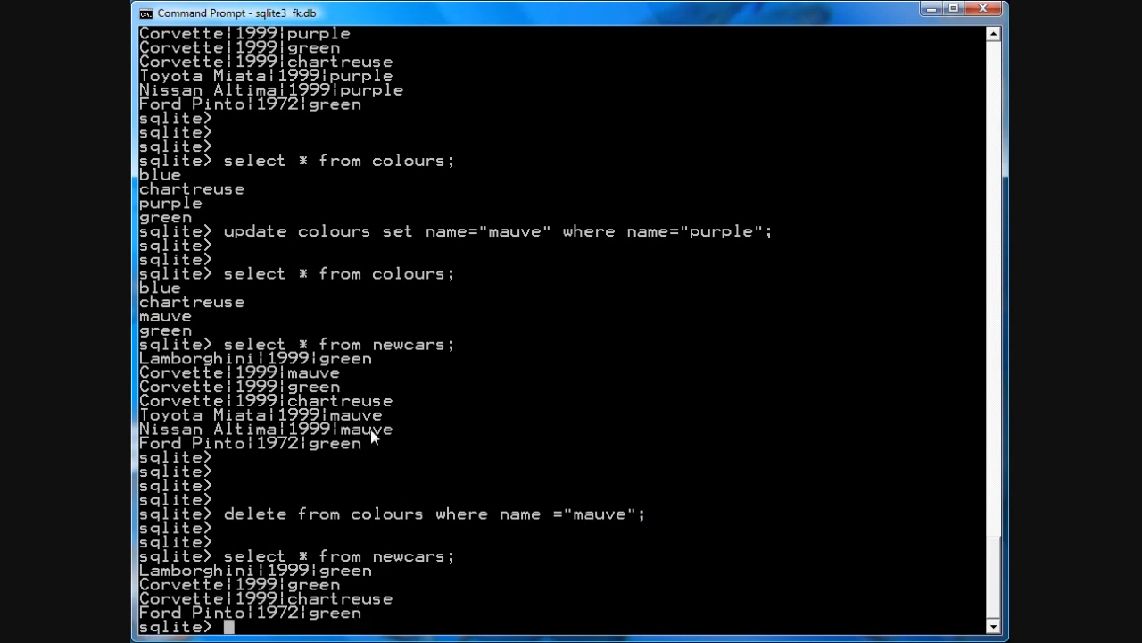
mouse_move(140, 607)
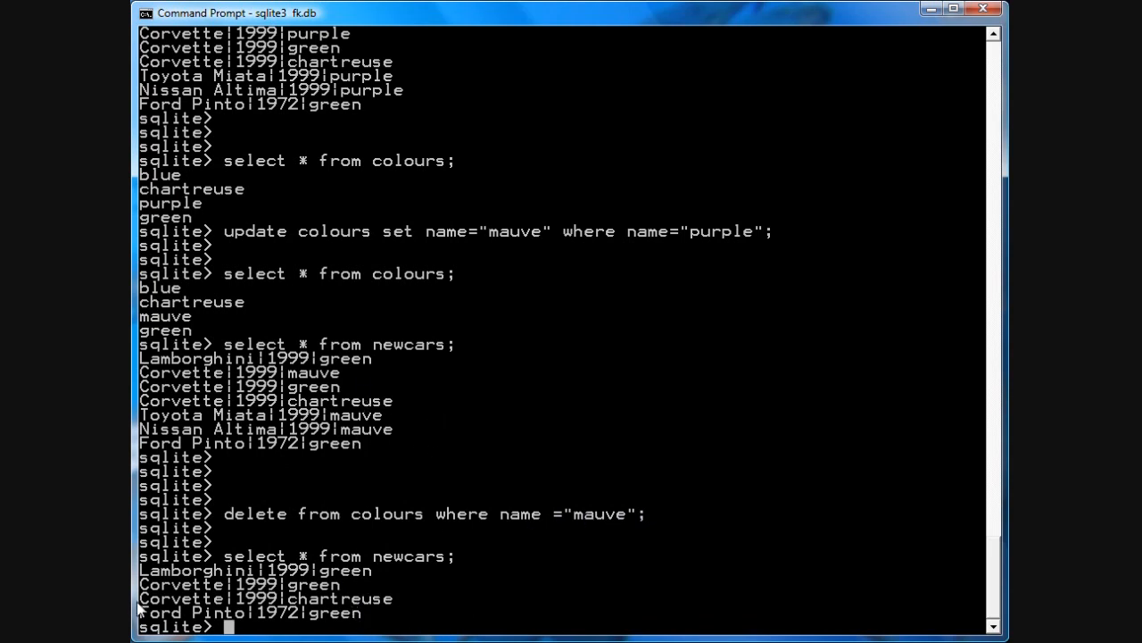